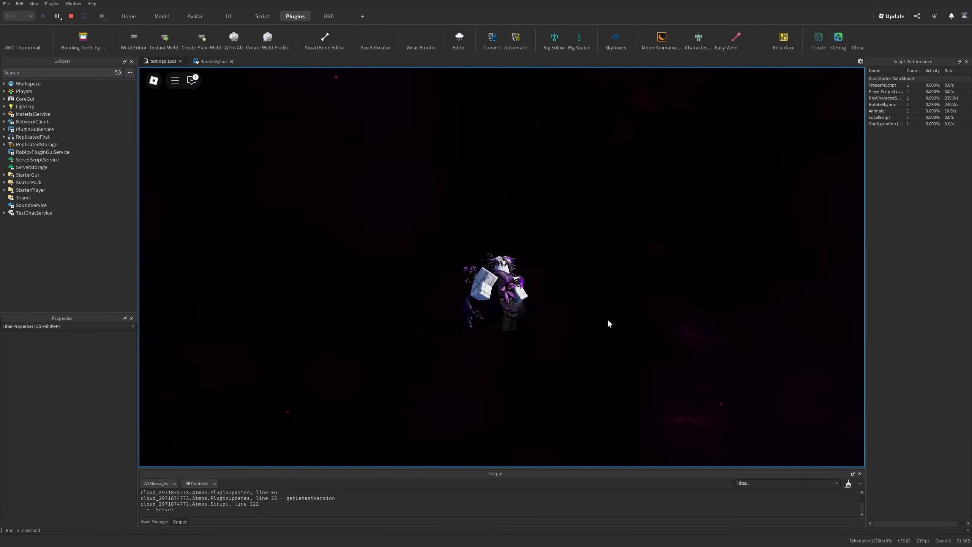
- Stop the running playtest to return to Edit mode
click(128, 15)
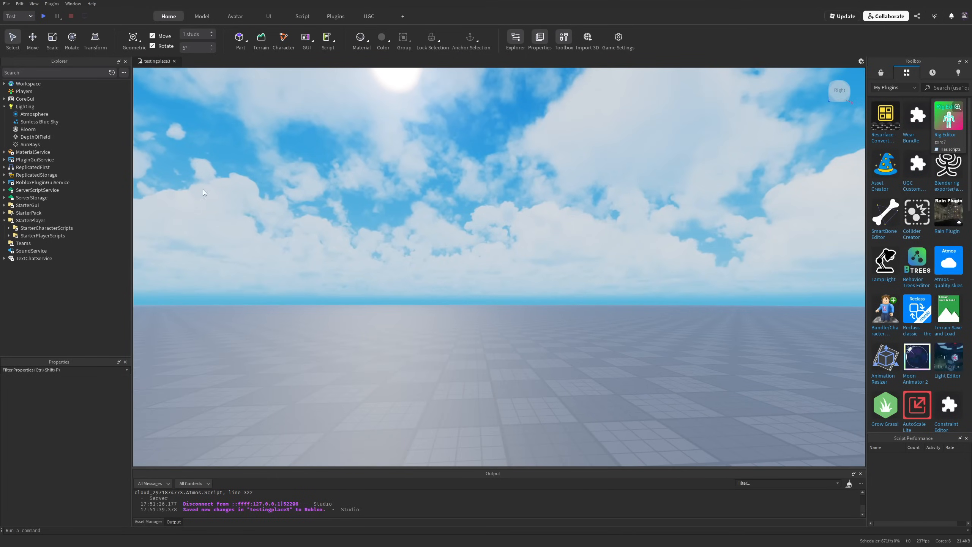
- Enable the Skybox Orientation beta feature from File > Beta Features
click(7, 3)
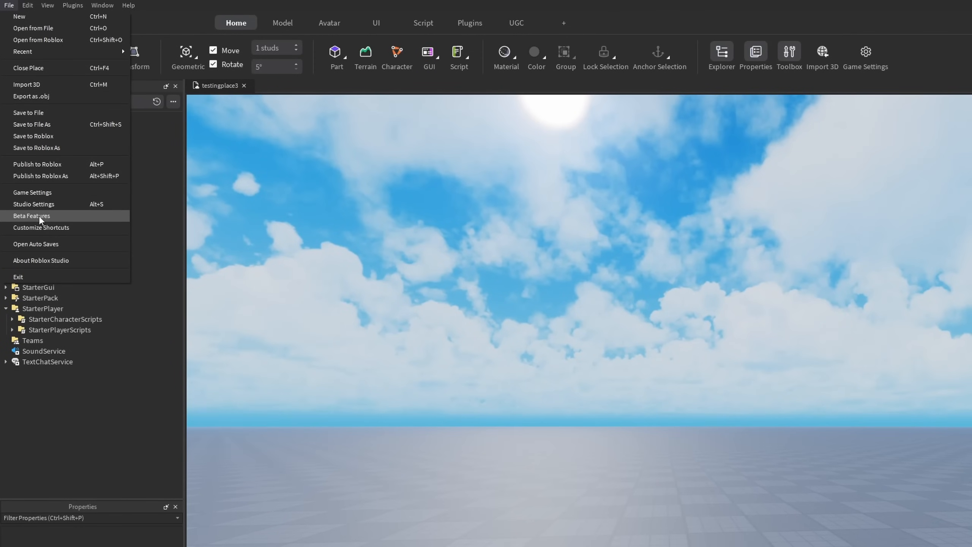
click(32, 215)
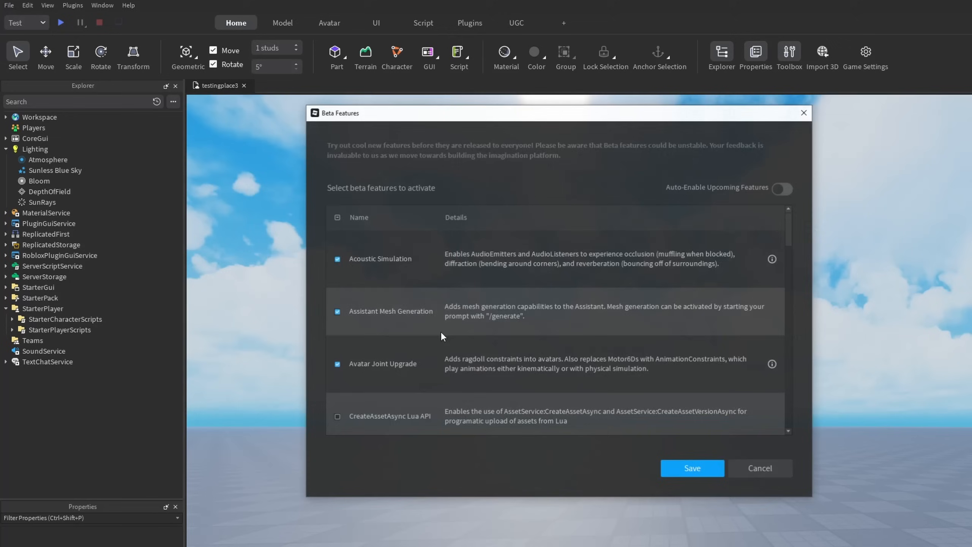
scroll(down, 3)
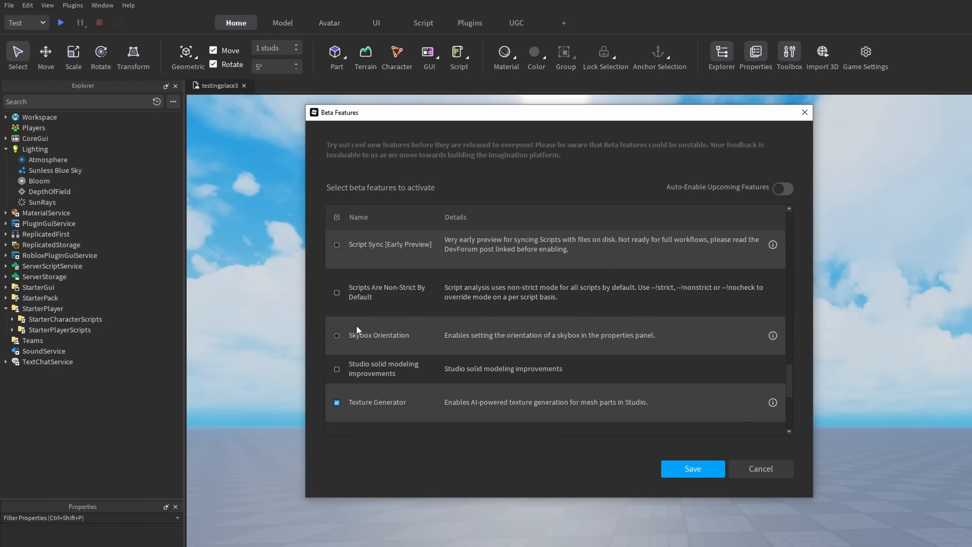
click(691, 468)
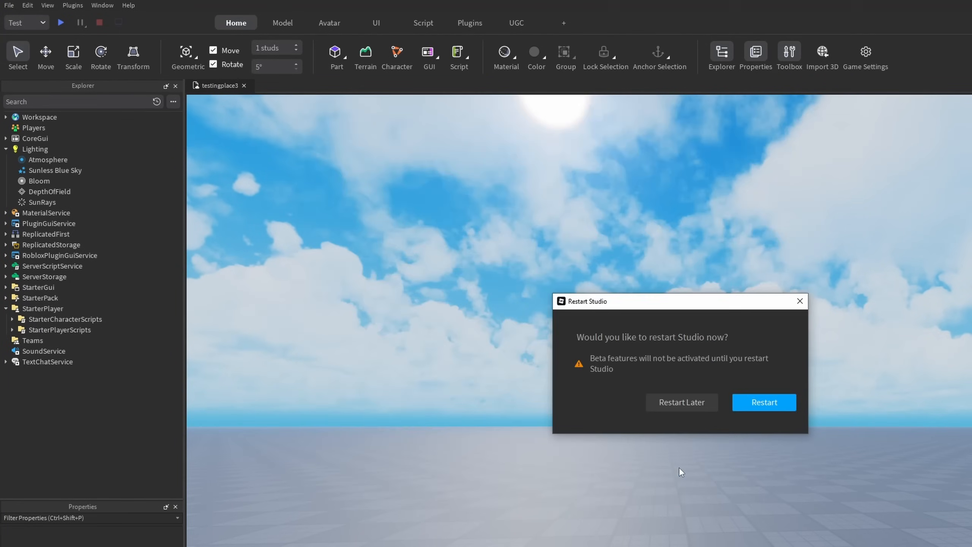
mouse_move(709, 441)
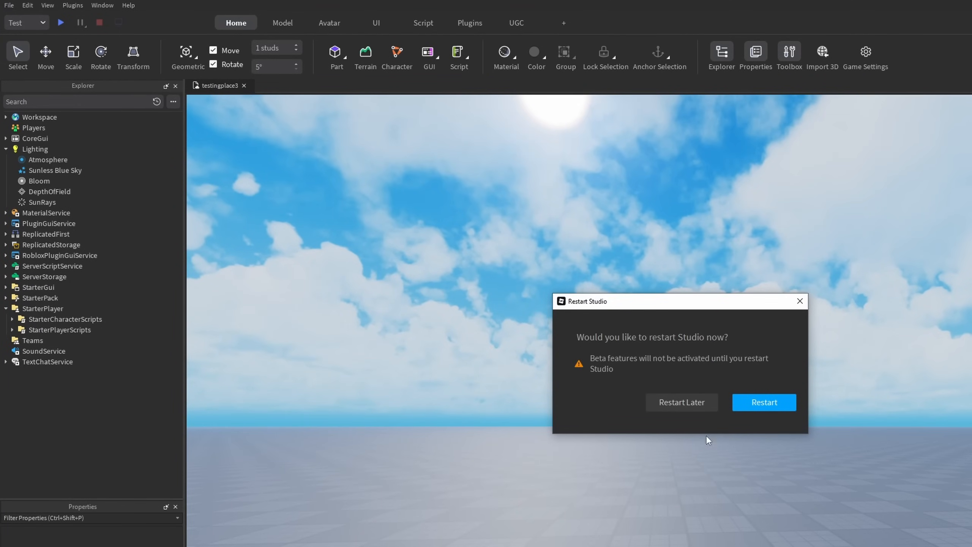
- Dismiss the restart prompt and select Sunless Blue Sky under Lighting to show its SkyboxOrientation of 0, 0, 0
click(681, 402)
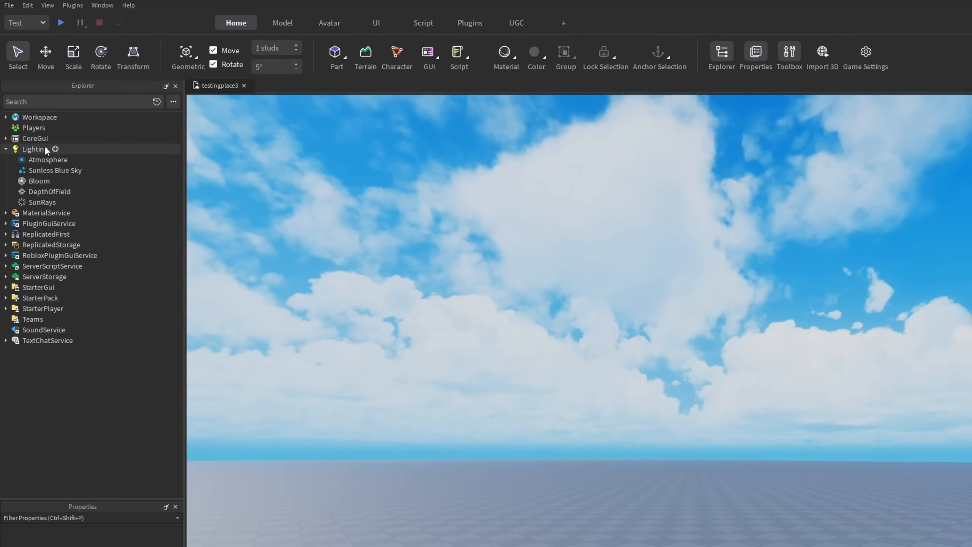
click(55, 170)
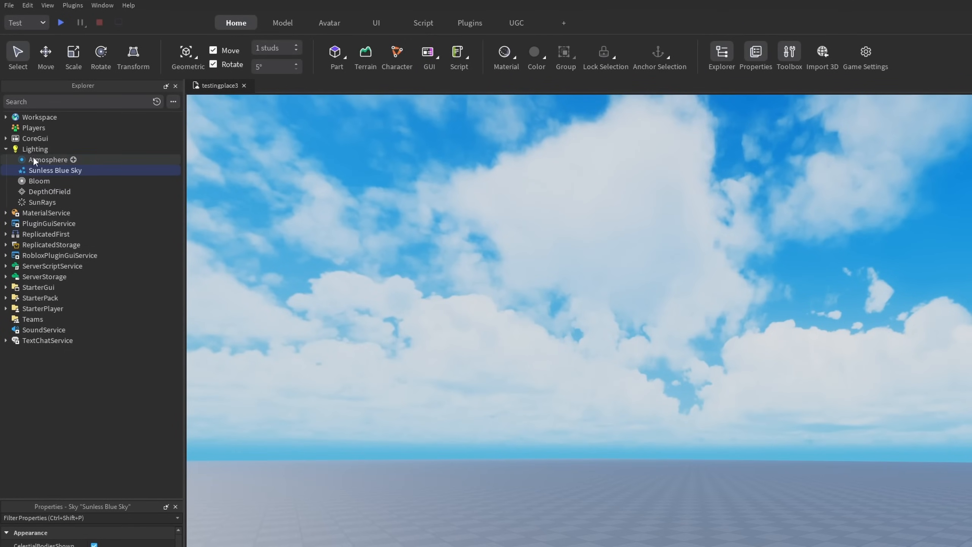
mouse_move(73, 181)
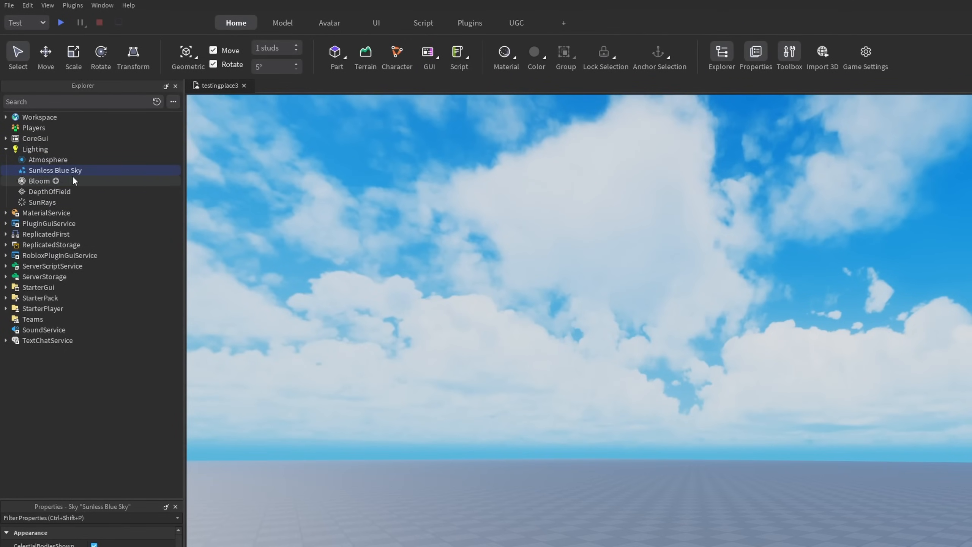
click(56, 149)
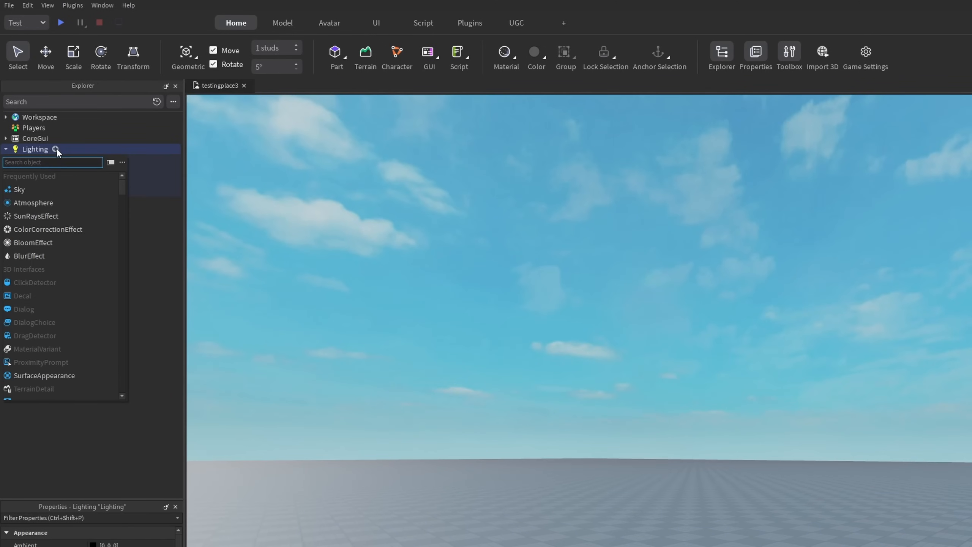
click(19, 189)
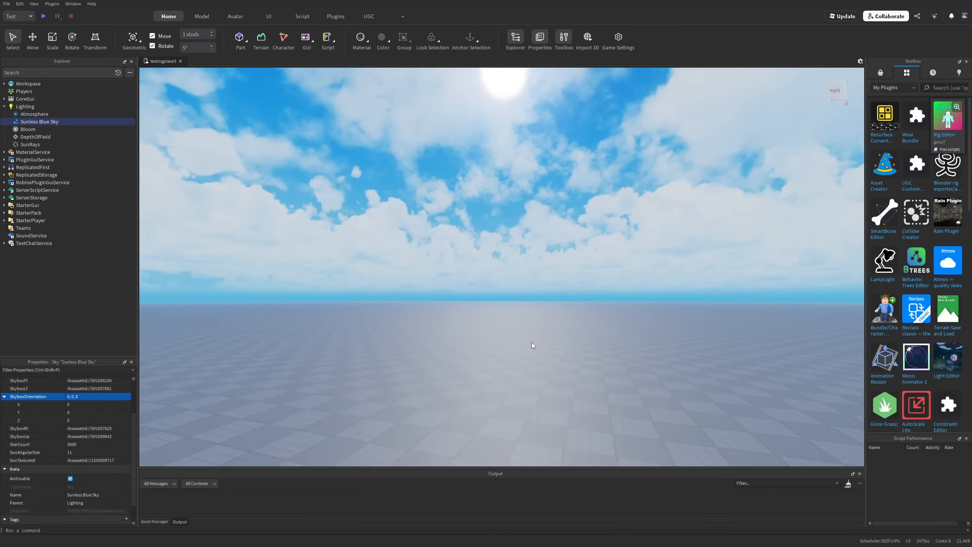
- Set the sky's SkyboxOrientation X to 45 and Y to 90
click(97, 404)
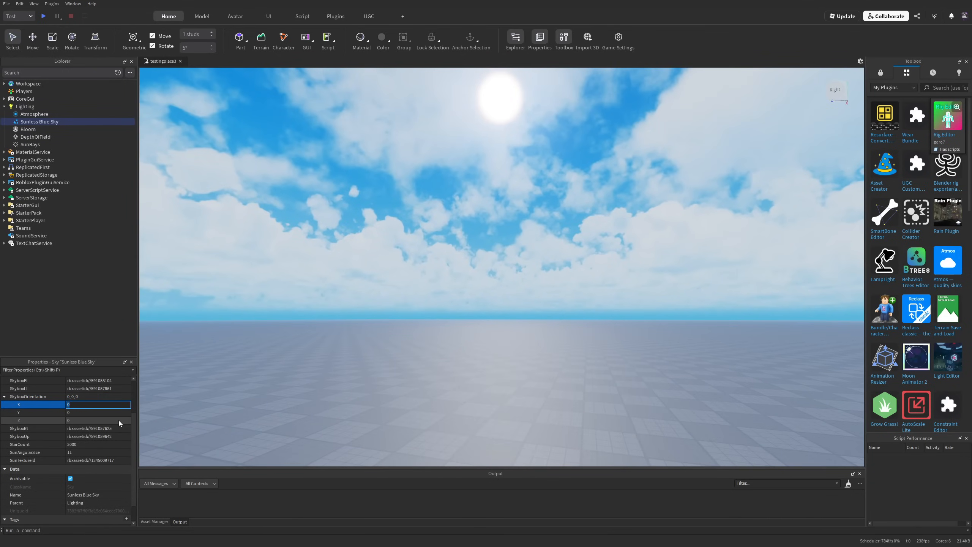
text(45)
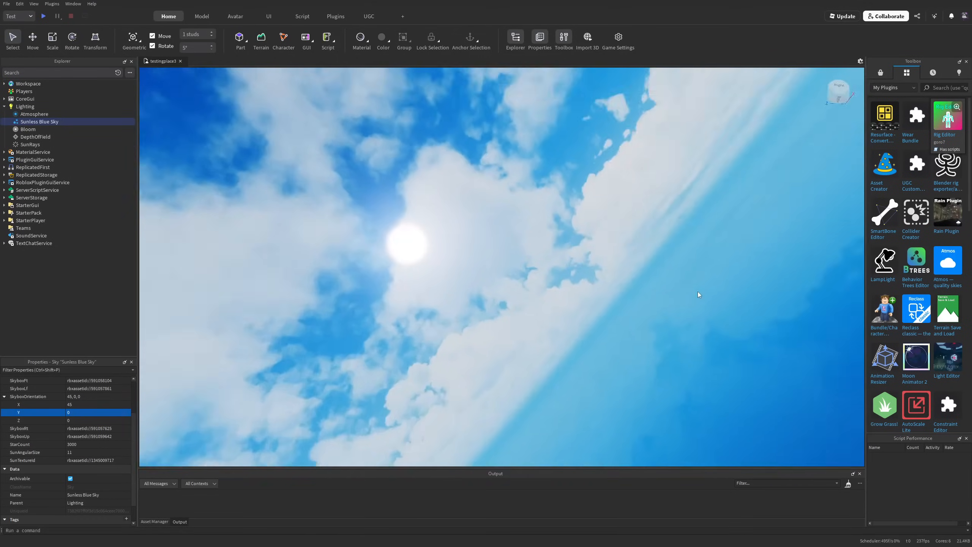
text(90)
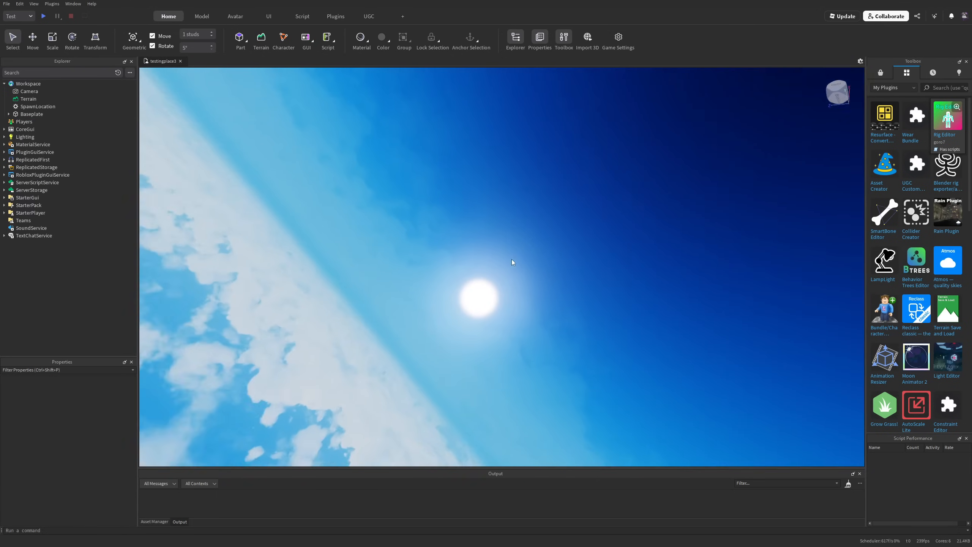
click(39, 152)
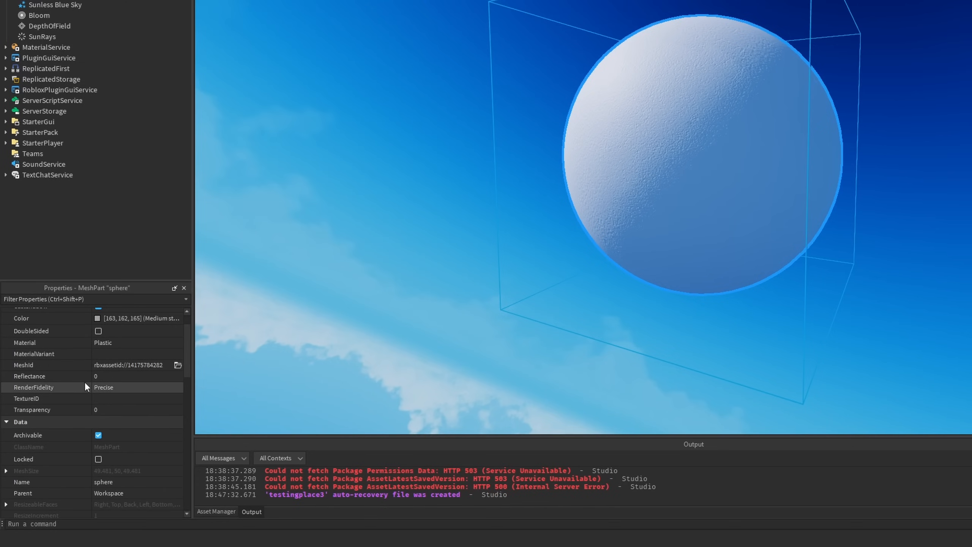
- Set the sphere MeshPart's Reflectance to 1 so it mirrors the sky at orientation 45, 90, 180
click(111, 376)
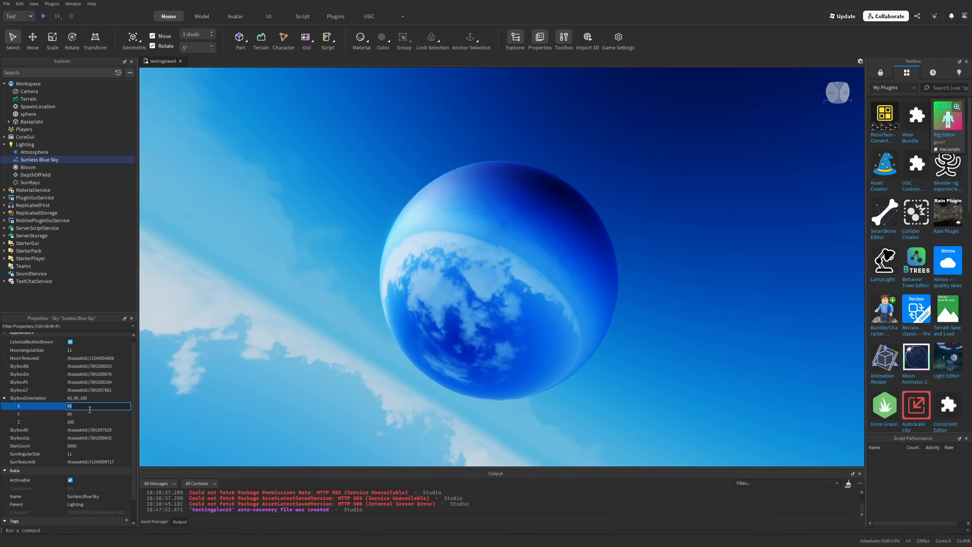
text(90)
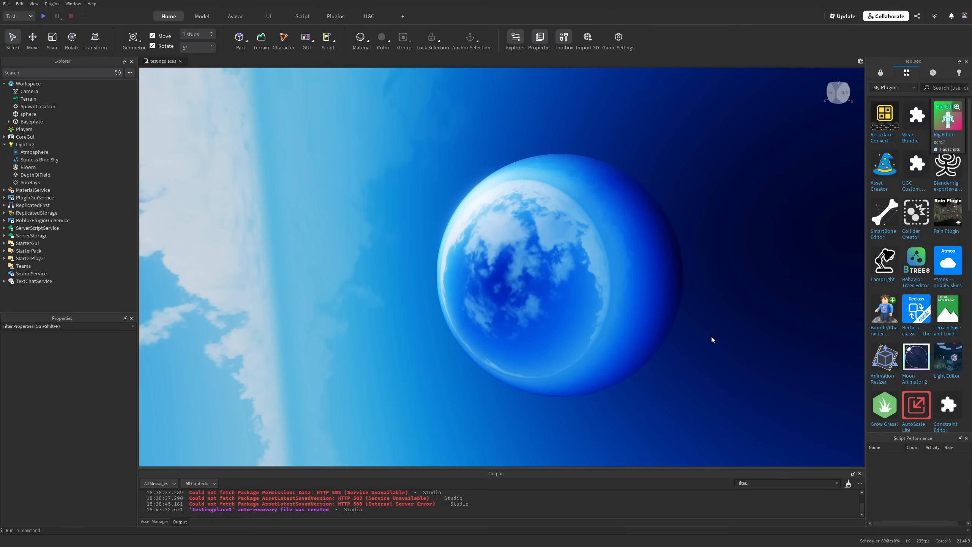
click(39, 159)
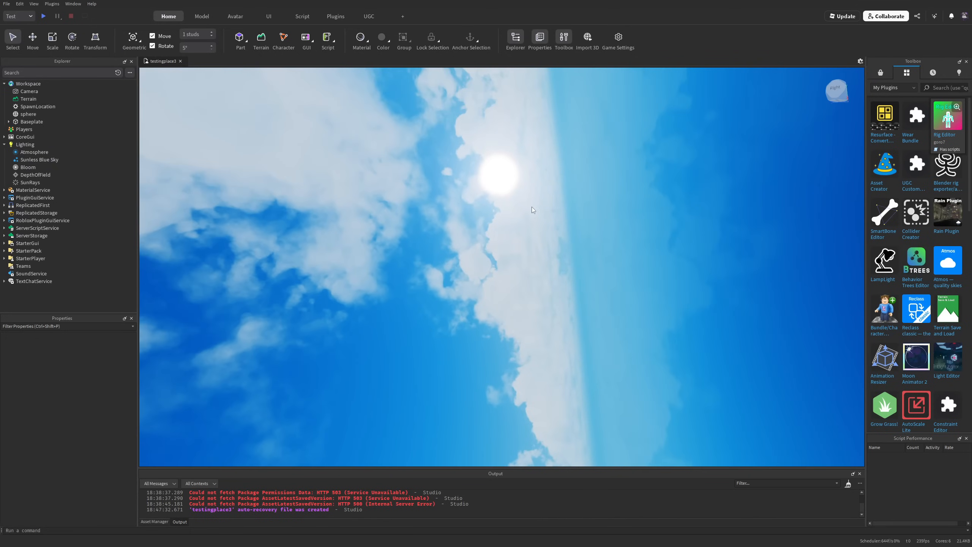
click(28, 114)
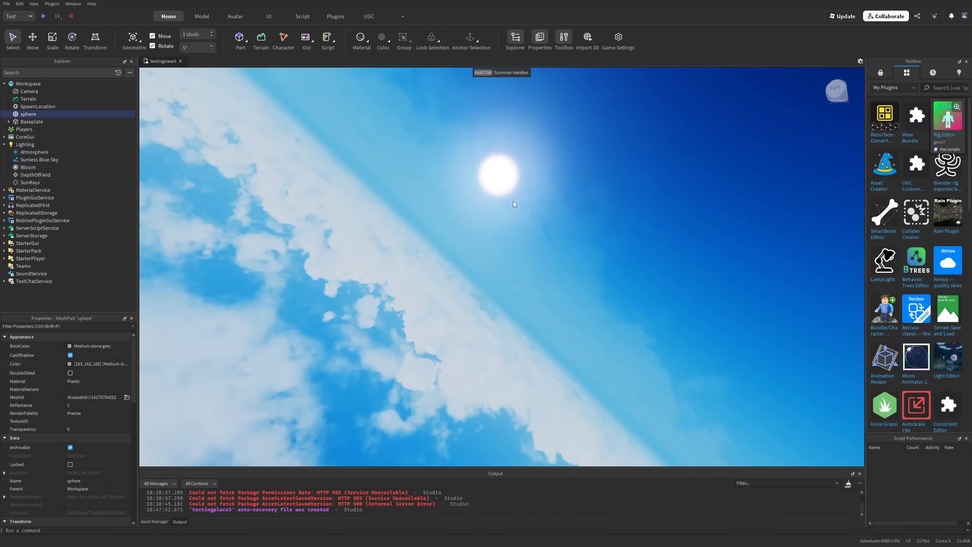
click(39, 160)
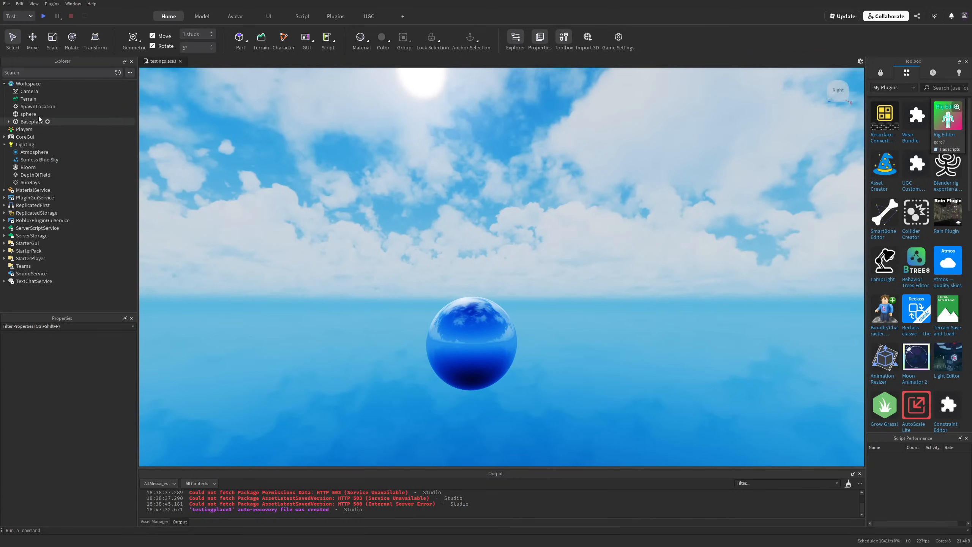
- Insert a LocalScript under StarterPlayerScripts and name it RotateSkybox
text(local)
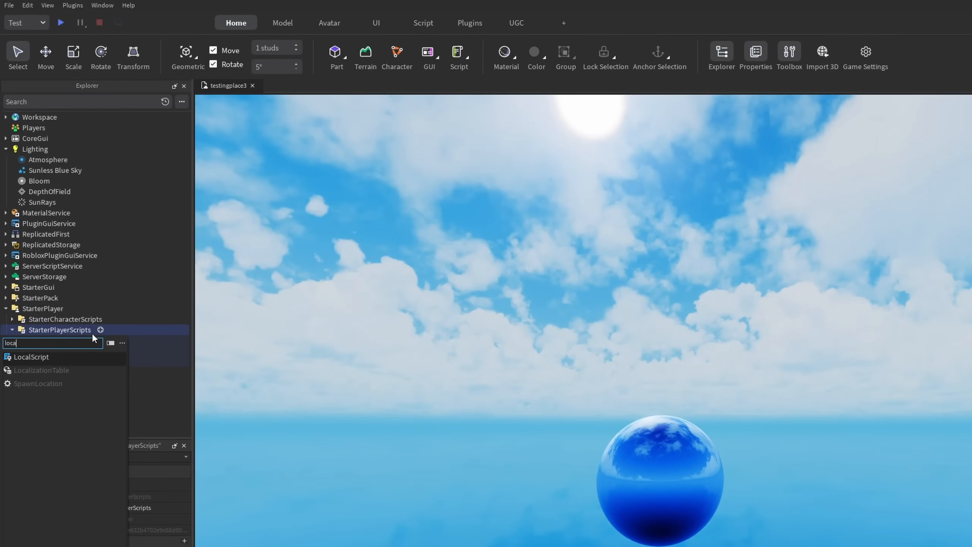
click(32, 356)
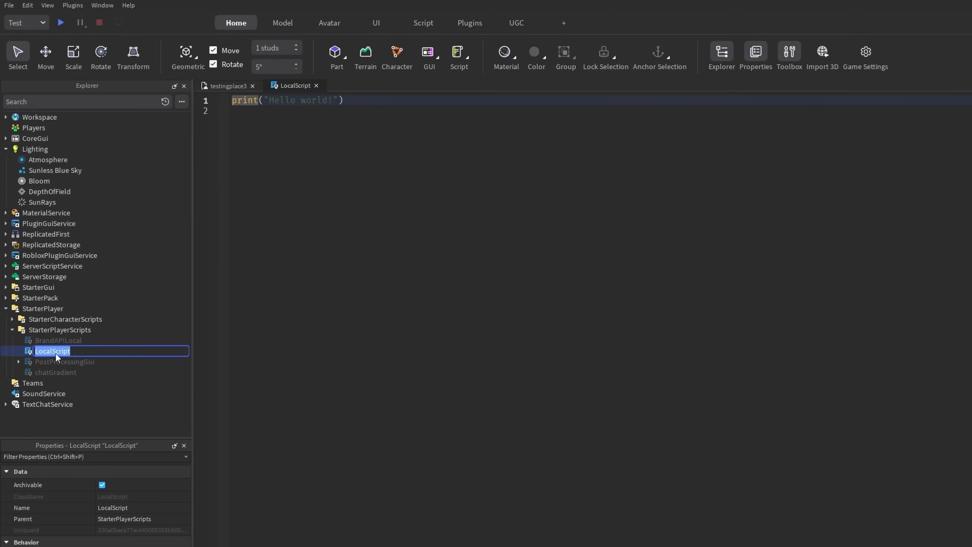
text(RotateSkybox)
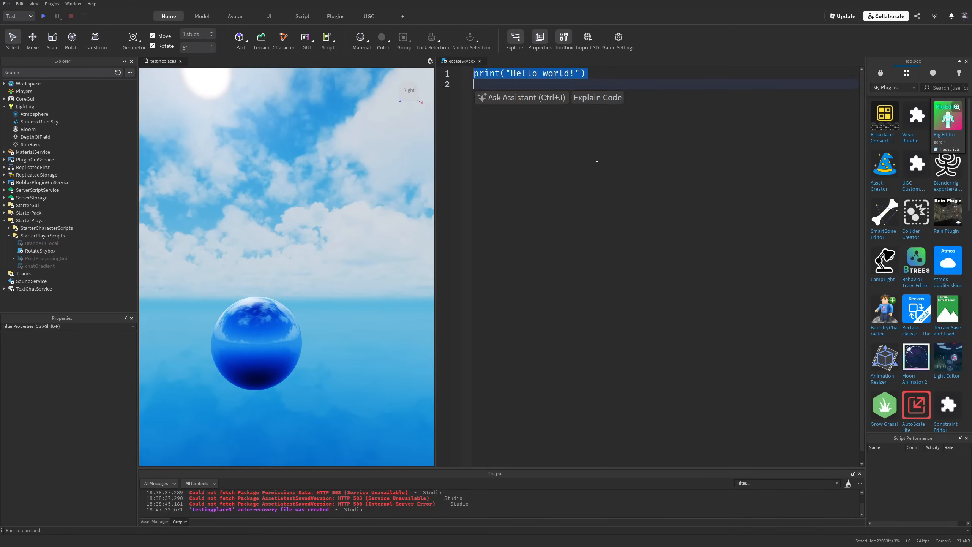
- Declare Lighting via GetService, RotSpeed = 10, and Skybox via Lighting:WaitForChild for the Sunless Blue Sky
text(local)
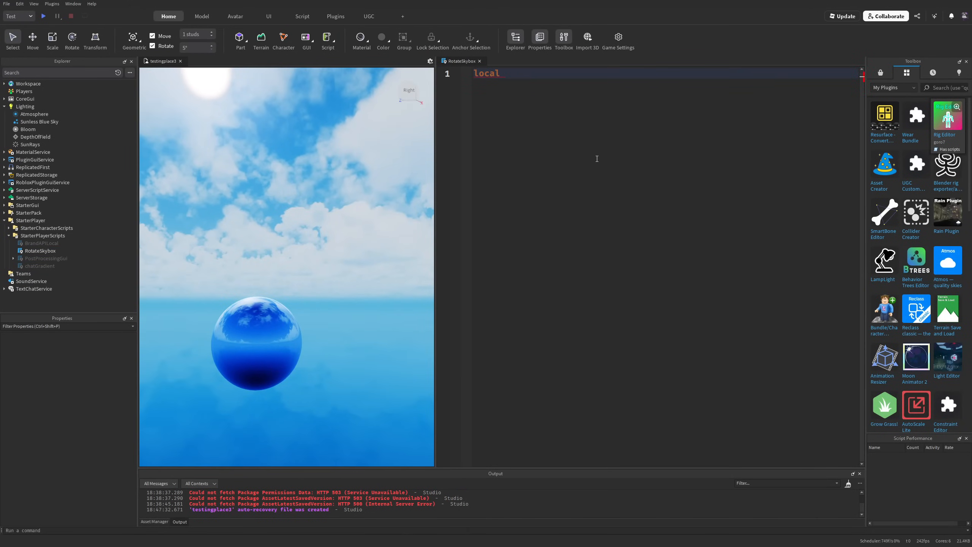
text(Lighting = game:GetService("Lighting)
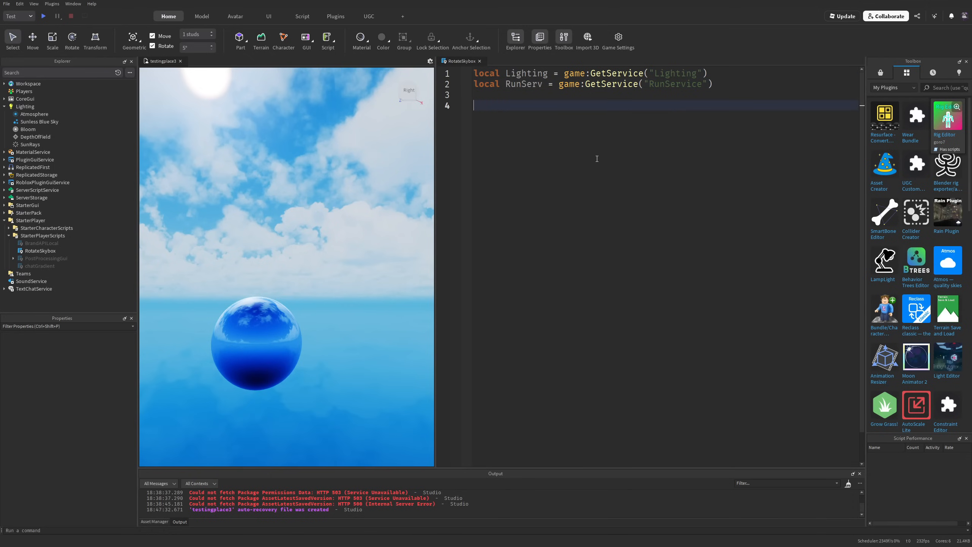
text(local RotSpeed =)
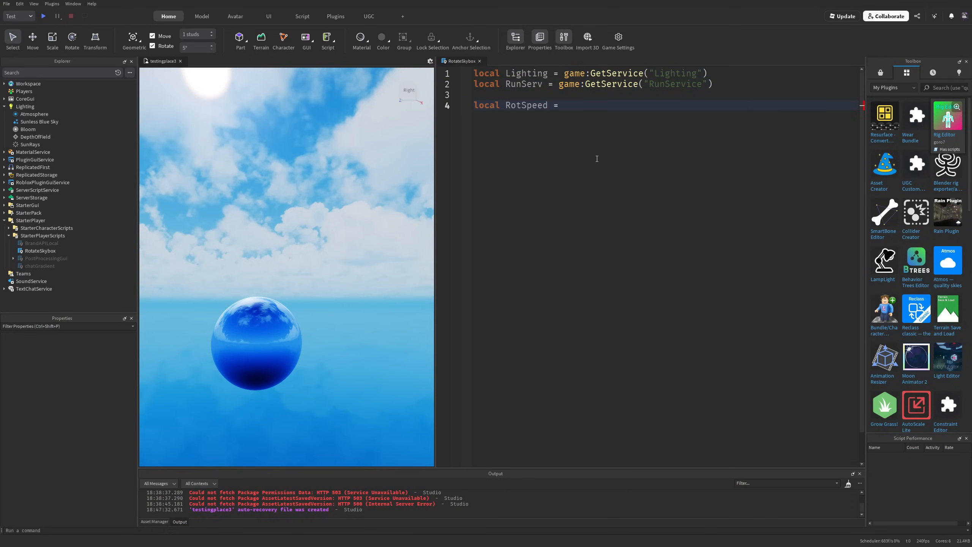
text(10)
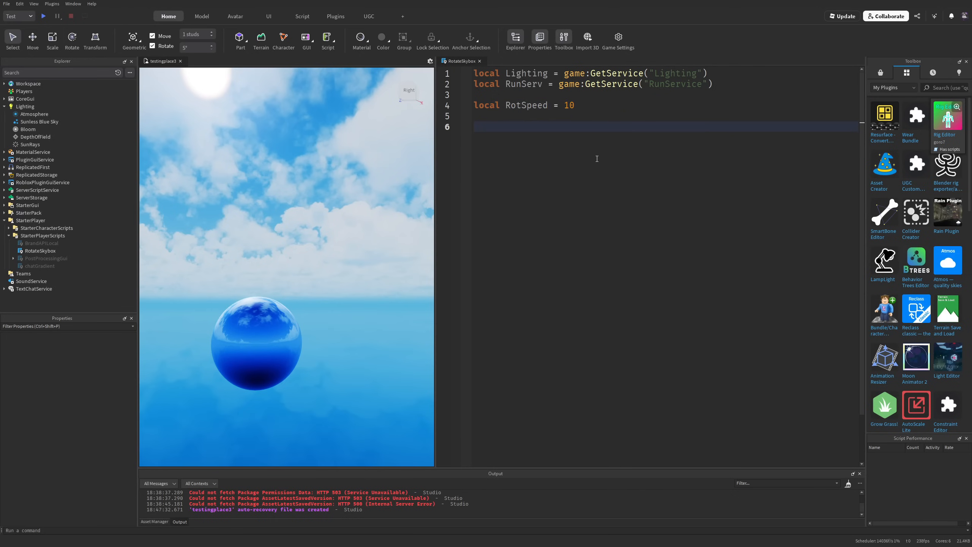
click(38, 121)
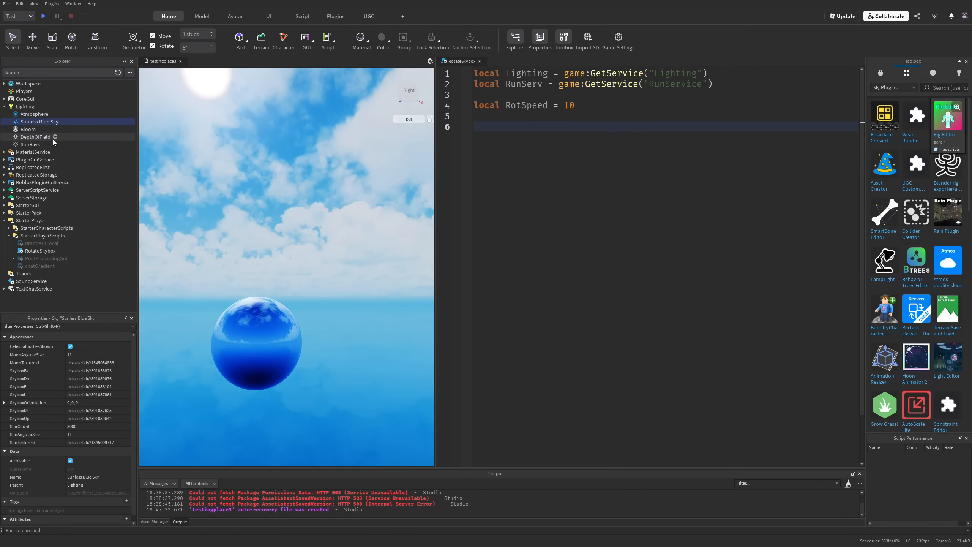
text(local)
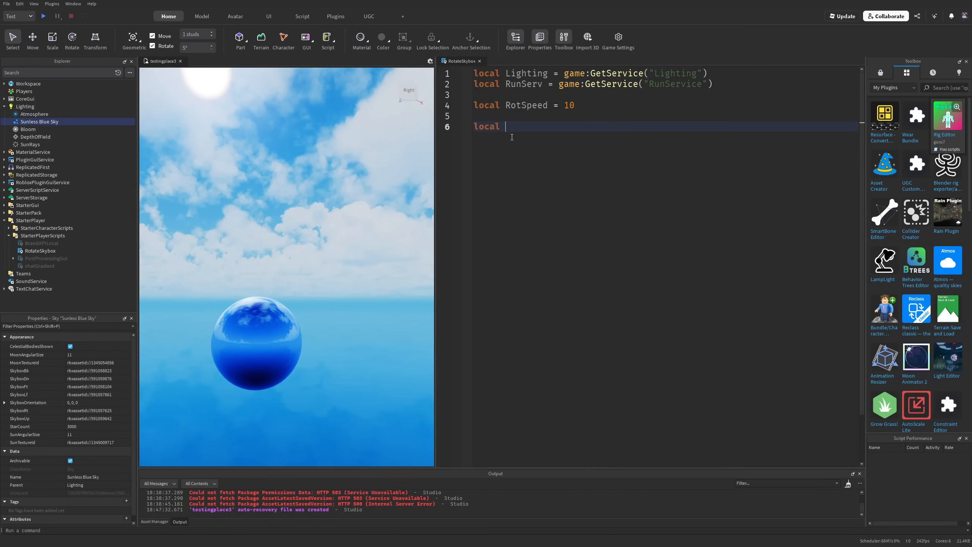
text(Skybox = Lighting:w)
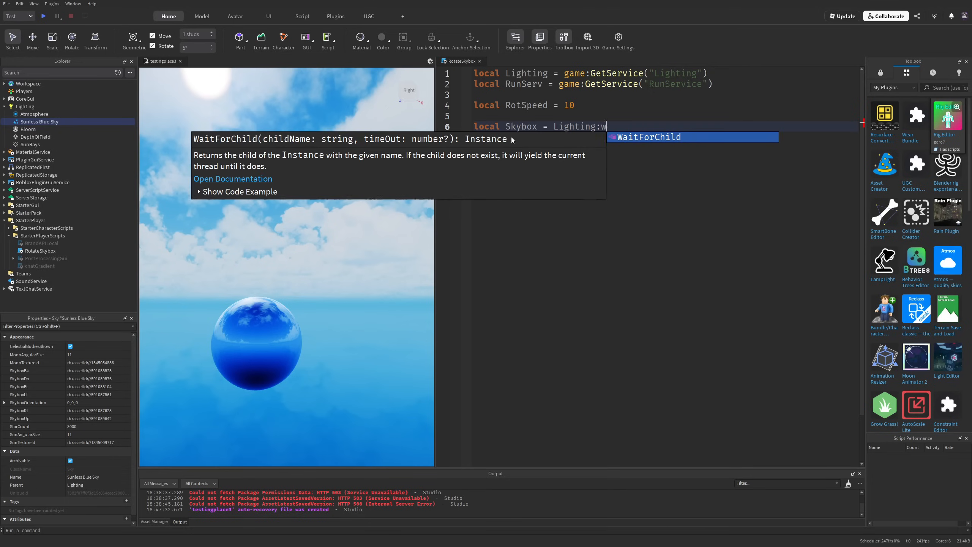
text(WaitForChild(""))
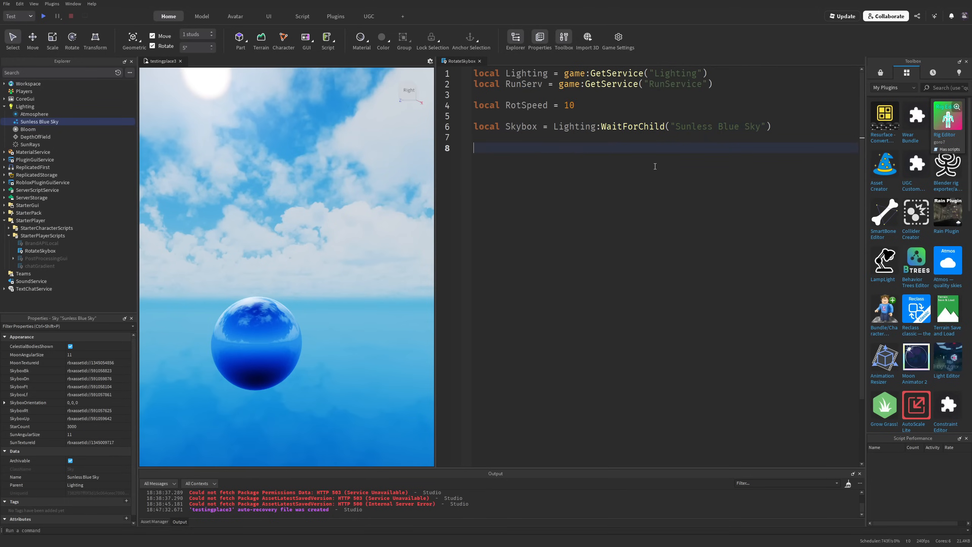
- Connect a RunService.Heartbeat function taking dt, checking the sky's X, Y, Z orientation values
text(RunServ.Heartbeat:Connect(function()
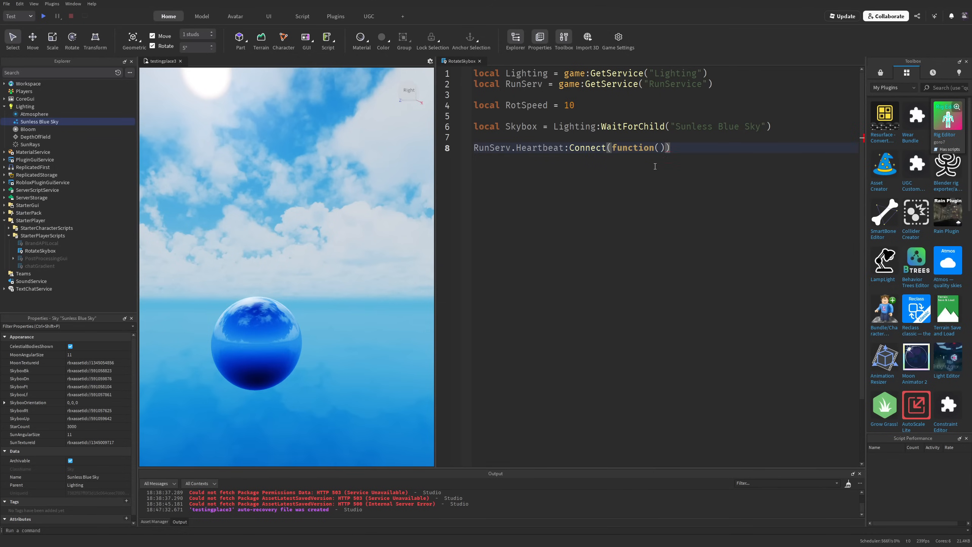
text(dt: number)
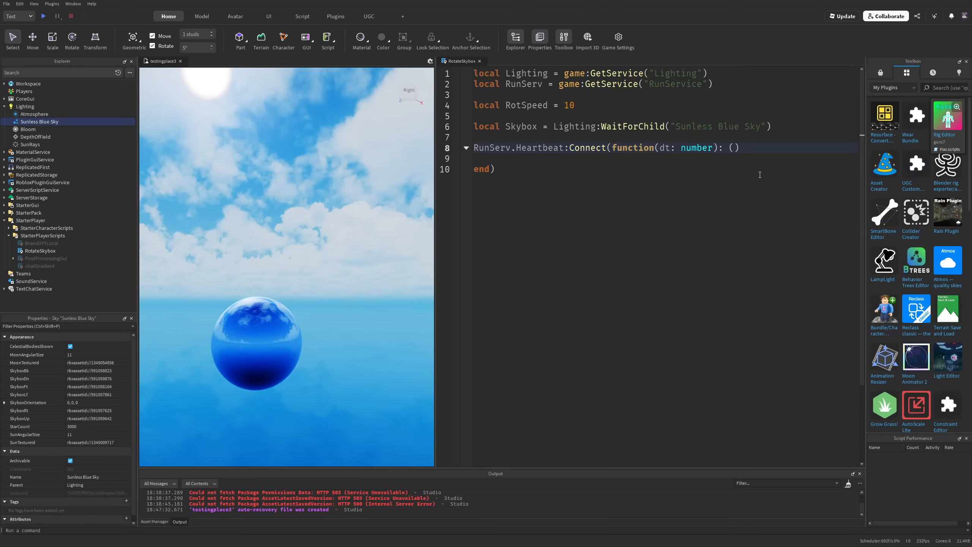
drag(472, 136, 494, 168)
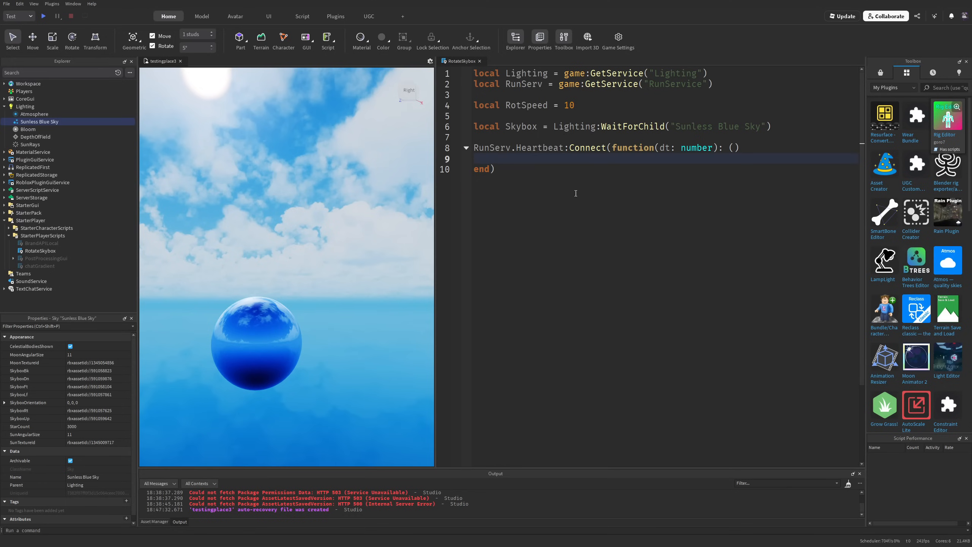
click(5, 403)
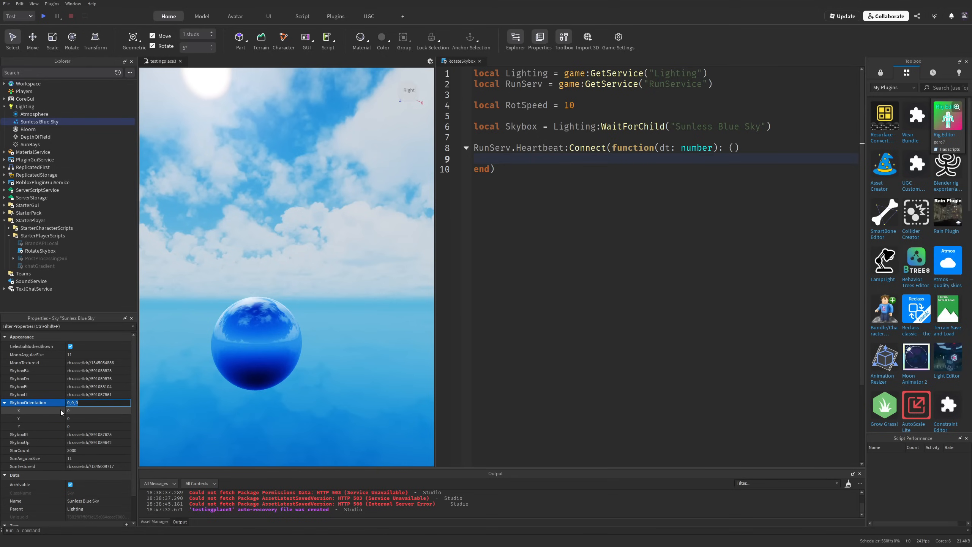
- Compute newVal = dt * RotSpeed and assign Skybox.SkyboxOrientation = Vector3.new(0, ...) from the current orientation
text(Skybox)
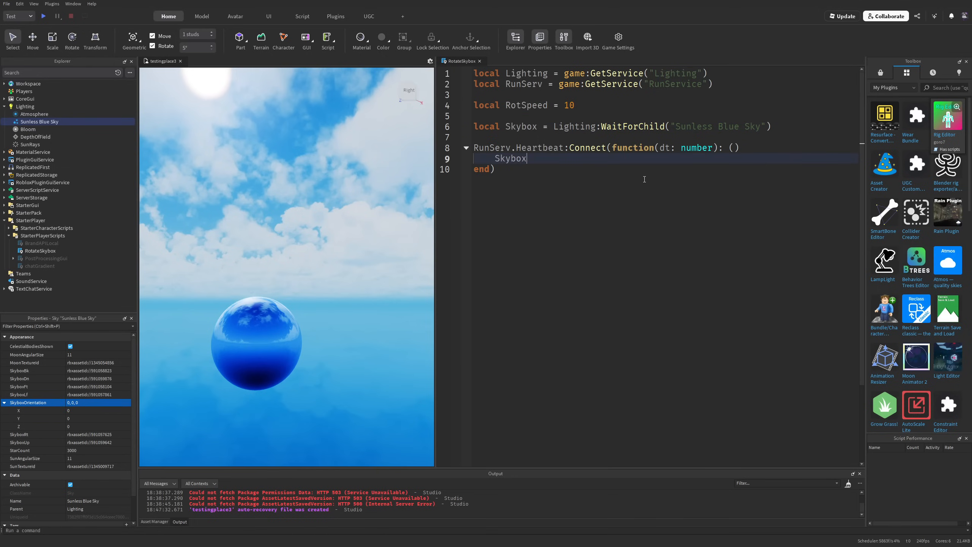
text(.SkyboxOrientation)
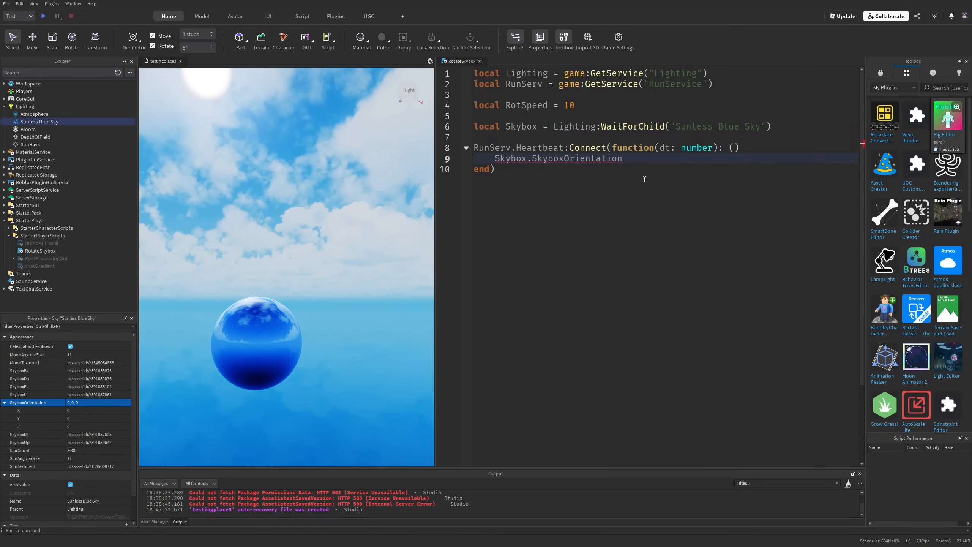
text(= Vector3.new())
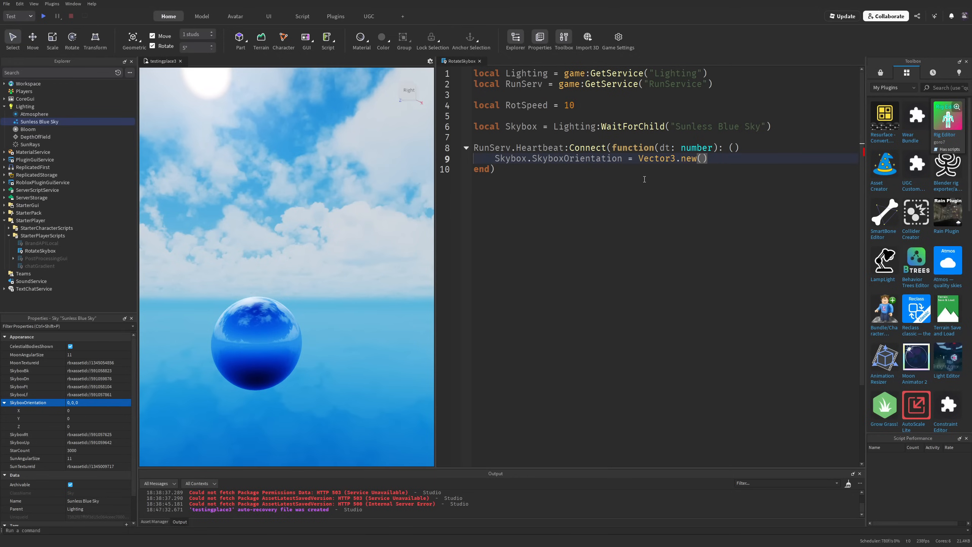
text(local n)
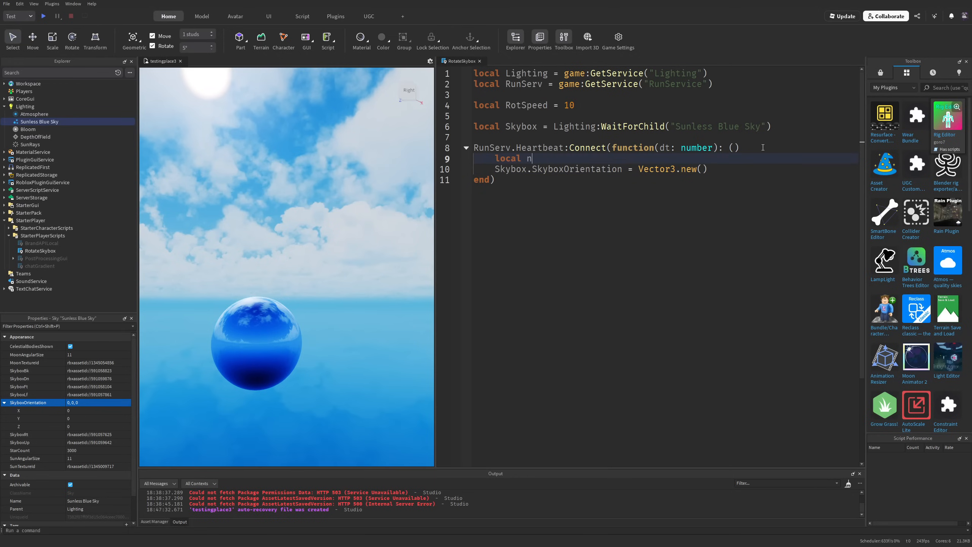
text(ewVal = dt)
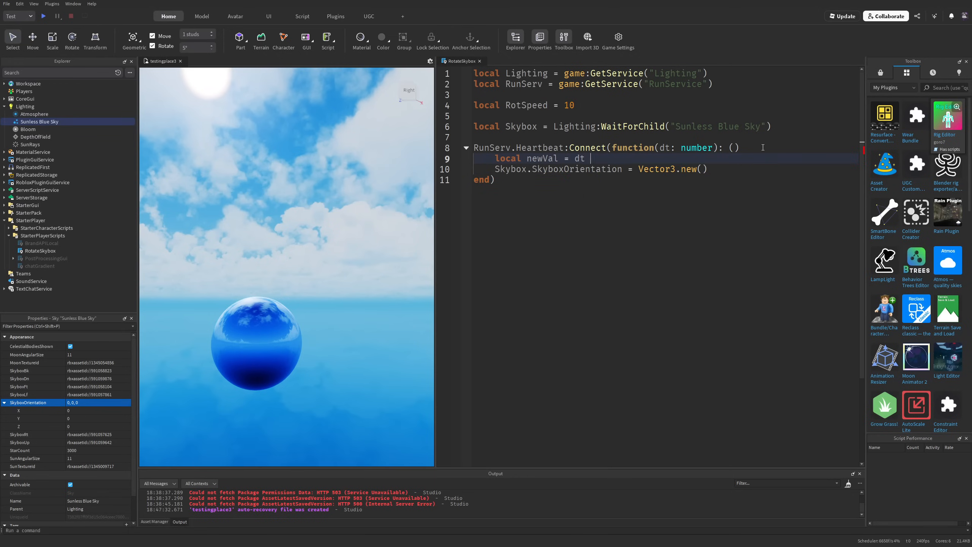
text(* RotSpeed)
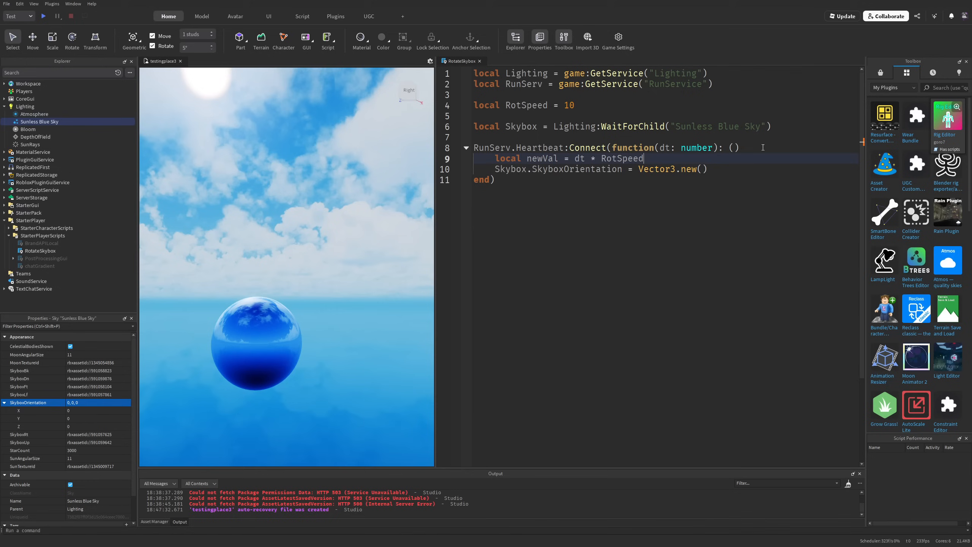
click(702, 168)
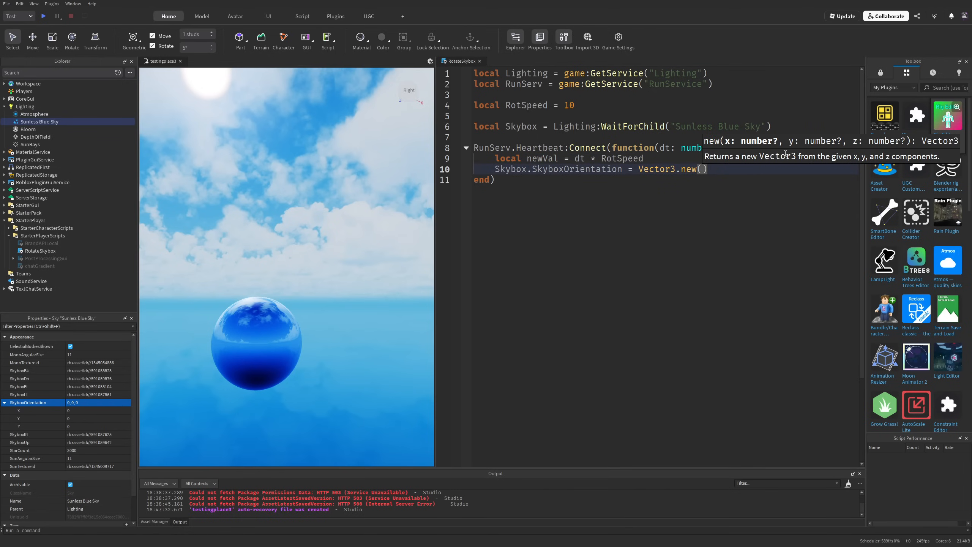
text(0,)
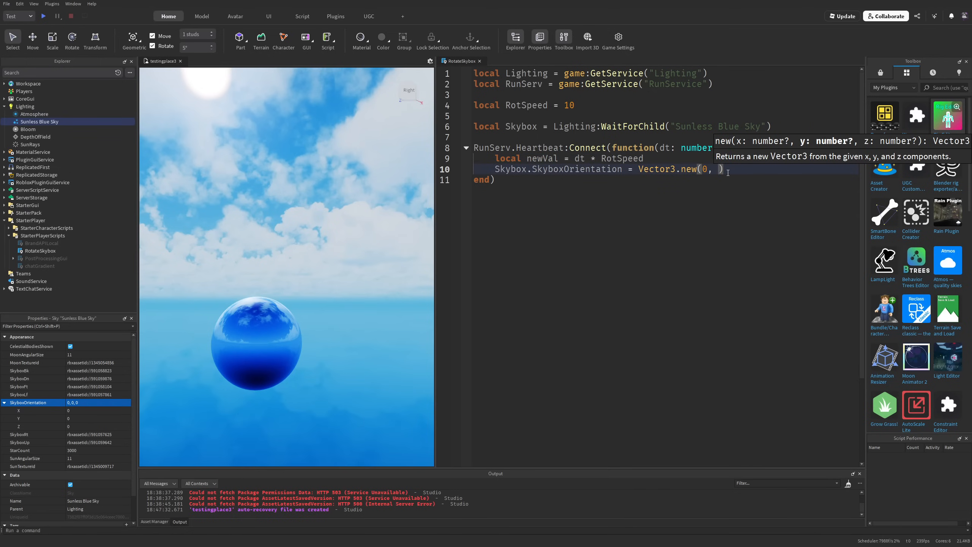
text(Skybox.SkyboxOrientation)
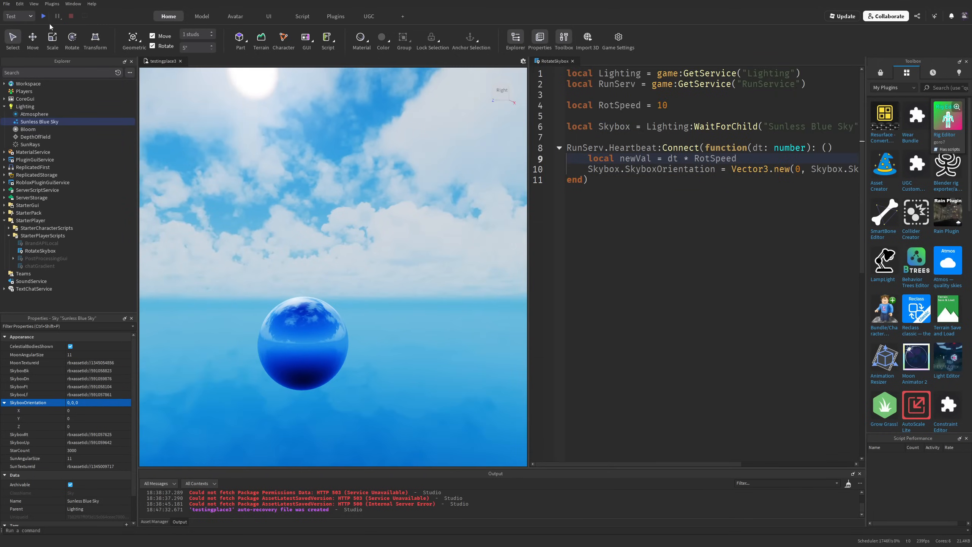
- Close the finished RotateSkybox script to return to the viewport
click(42, 16)
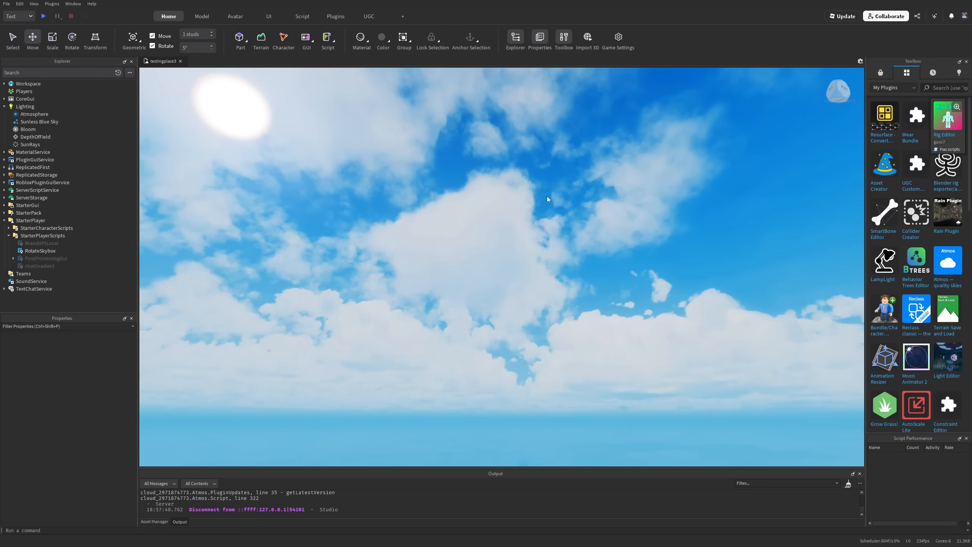
- Apply the Deep Space Cluster skybox from the Skyboxes plugin and reopen the RotateSkybox script
click(336, 15)
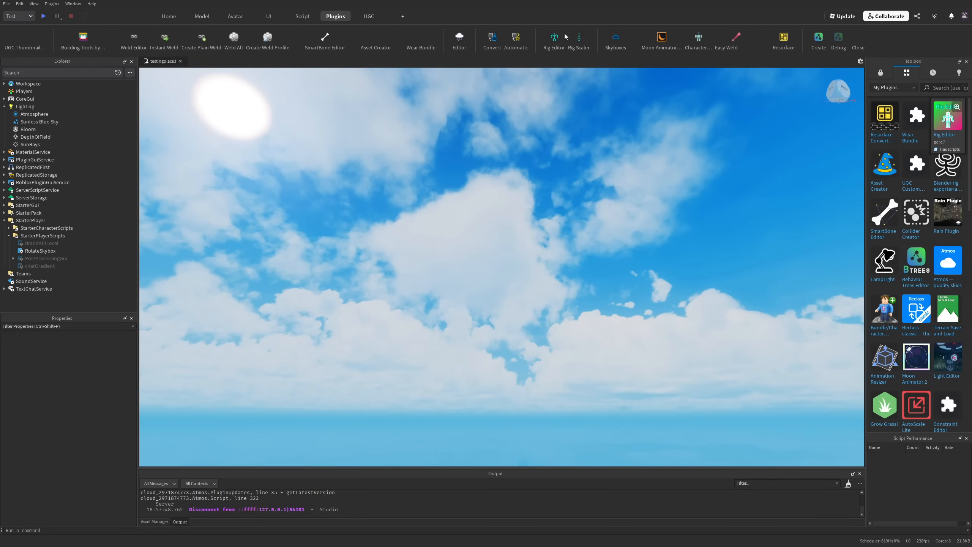
click(615, 38)
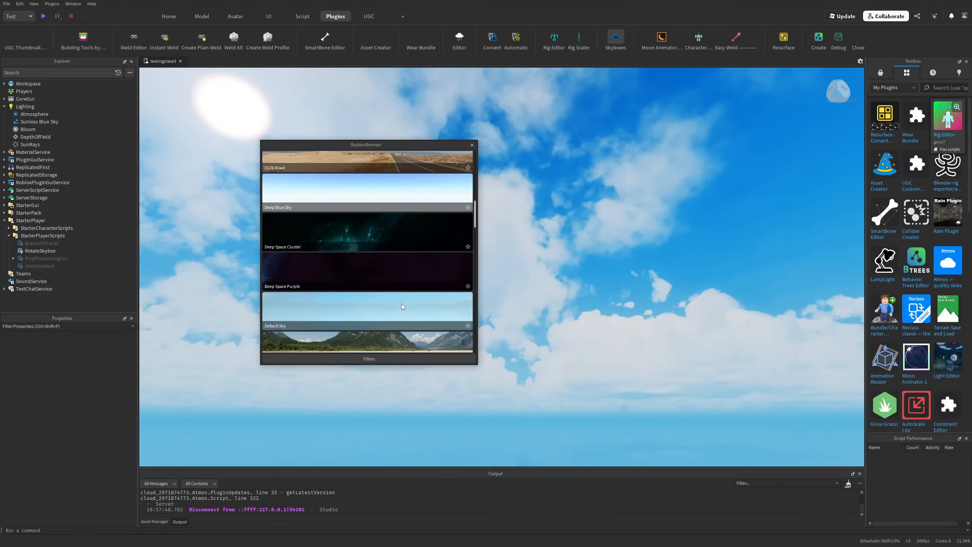
mouse_move(327, 237)
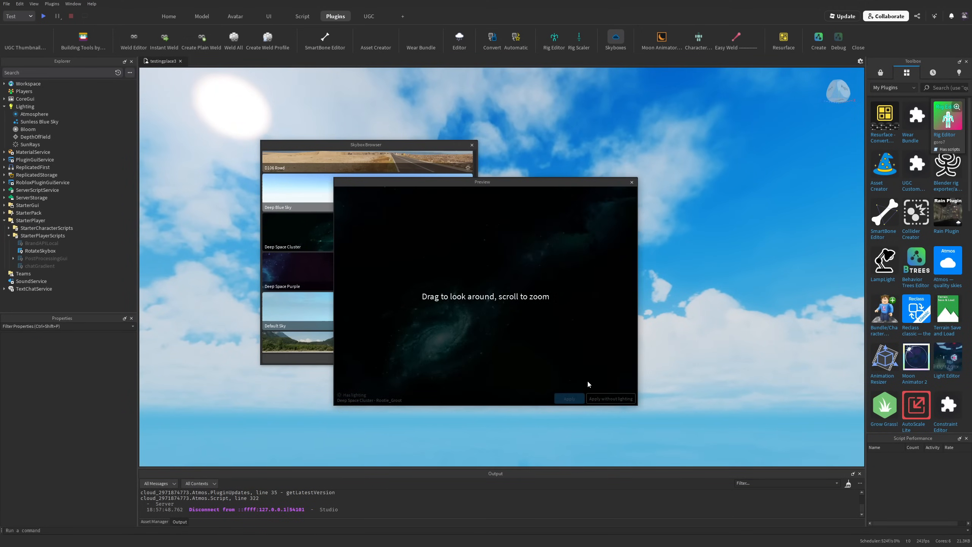
click(610, 399)
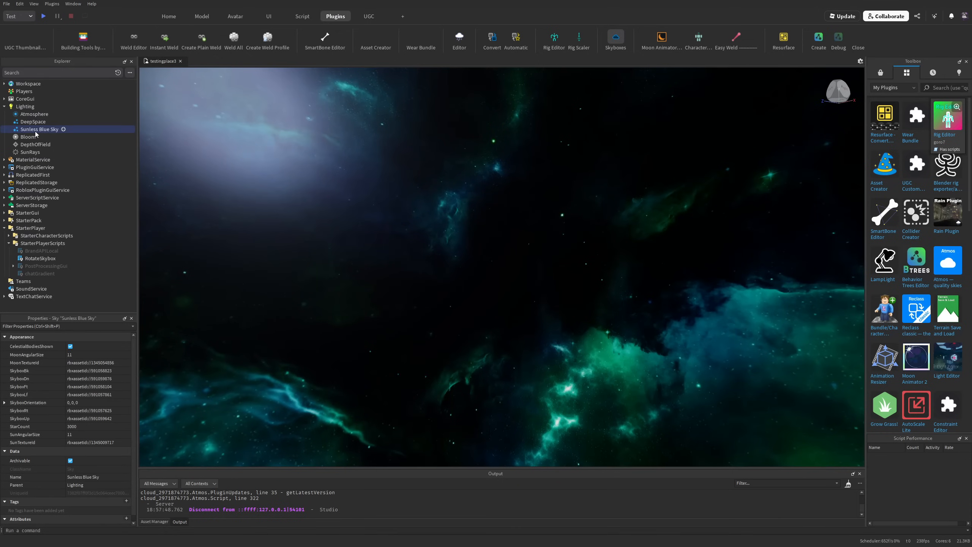
double_click(40, 258)
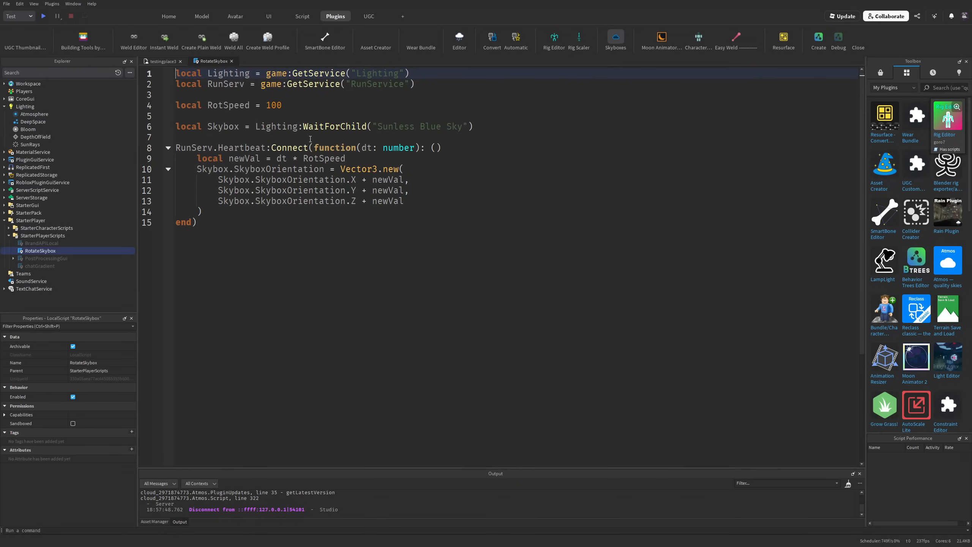
click(42, 16)
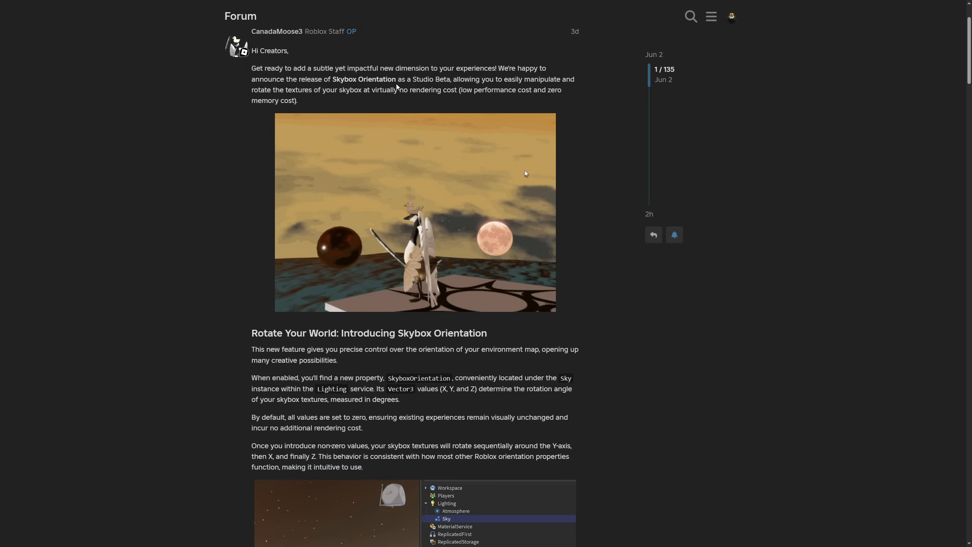
- Highlight the sentence on rotating skybox textures, then read down to Introducing Skybox Orientation
drag(457, 79, 545, 79)
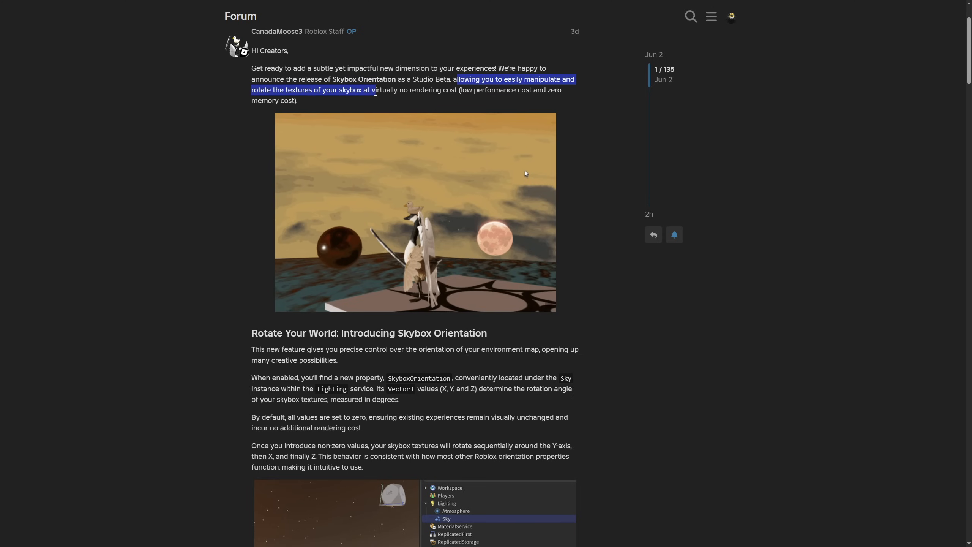
click(461, 100)
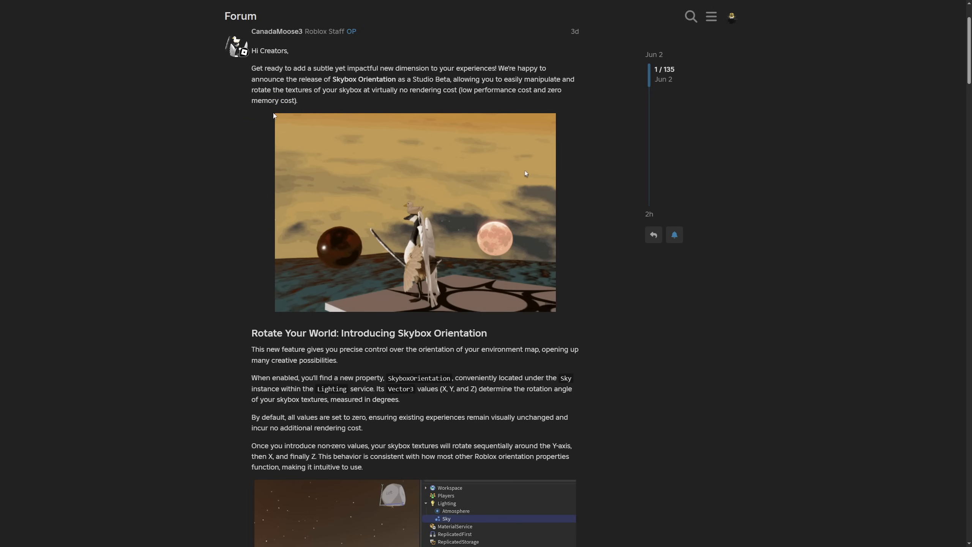
scroll(down, 3)
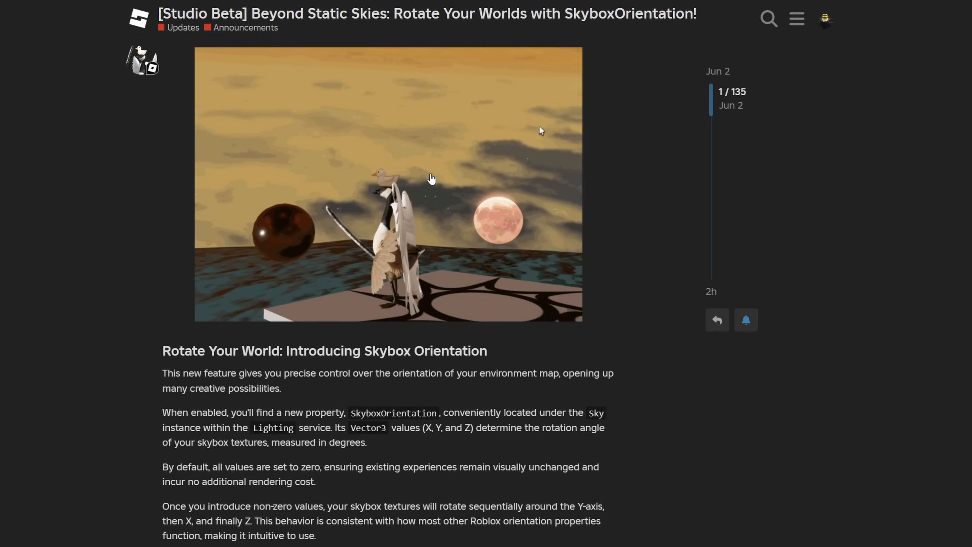
scroll(down, 3)
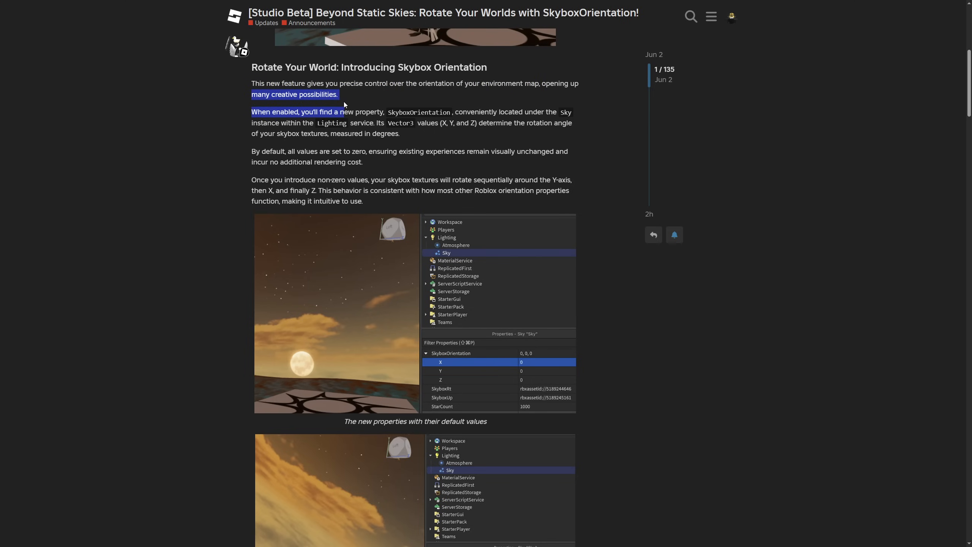
- Read down to the SkyboxOrientation property description, marking the word Vector3 in it
click(167, 137)
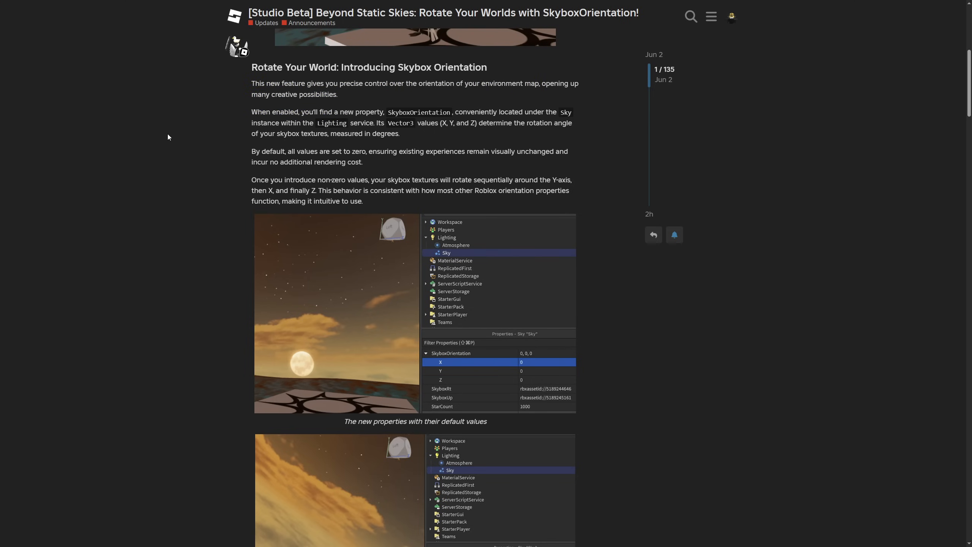
scroll(down, 3)
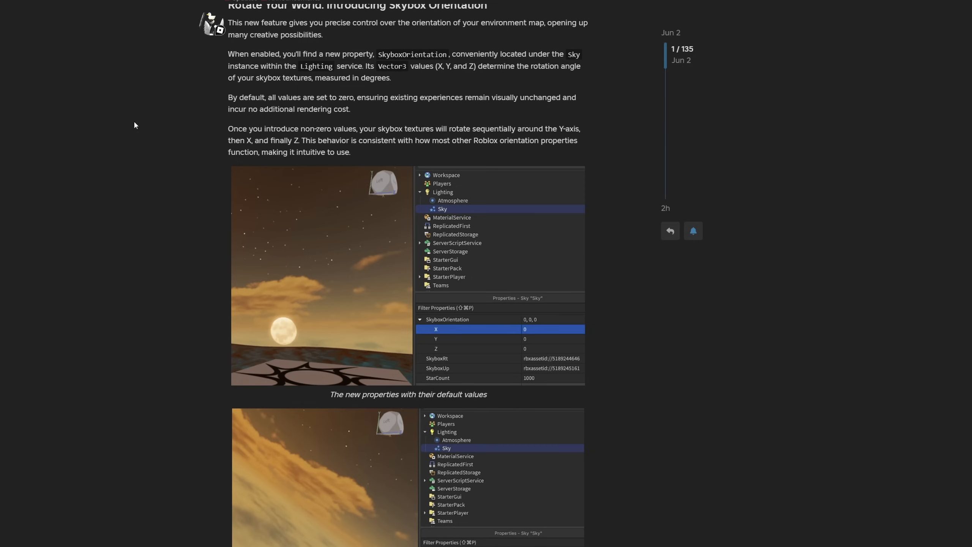
scroll(down, 3)
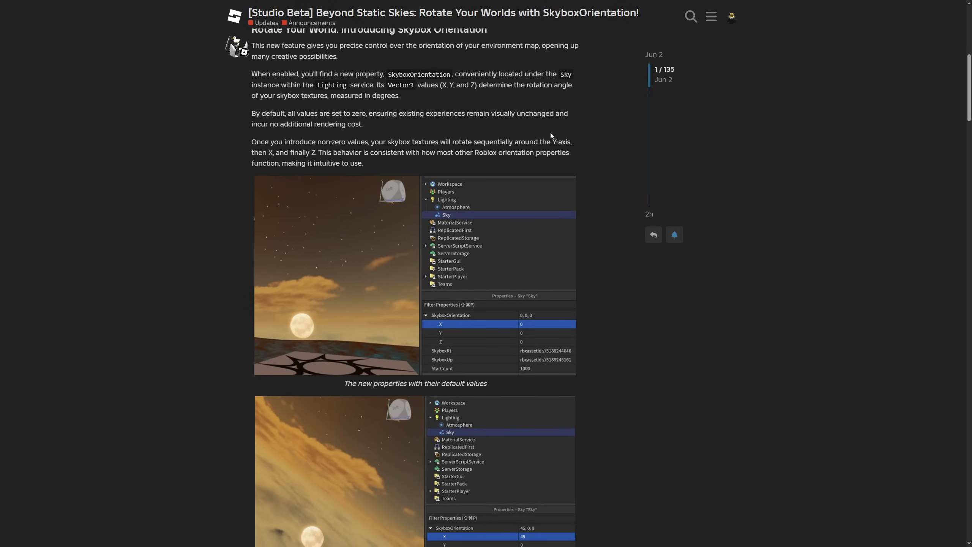
scroll(down, 3)
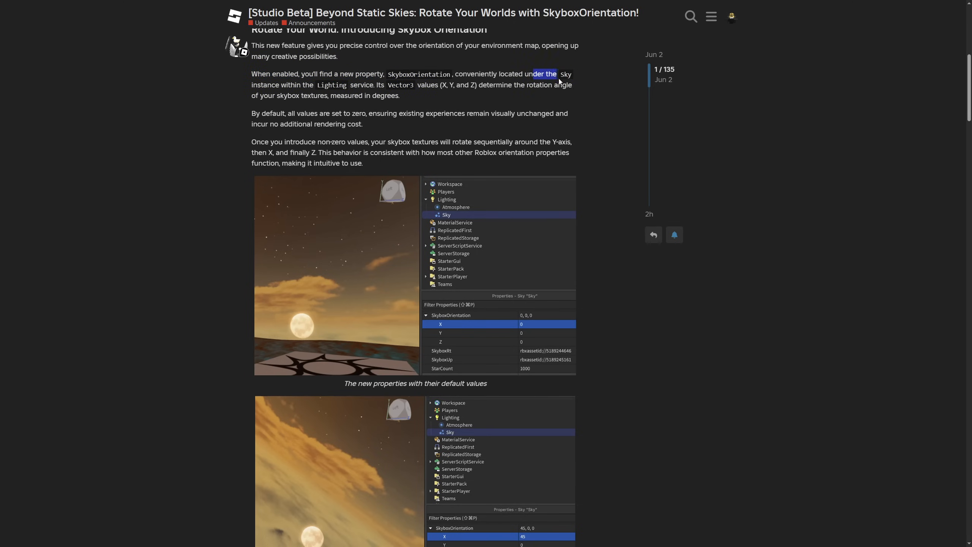
double_click(400, 85)
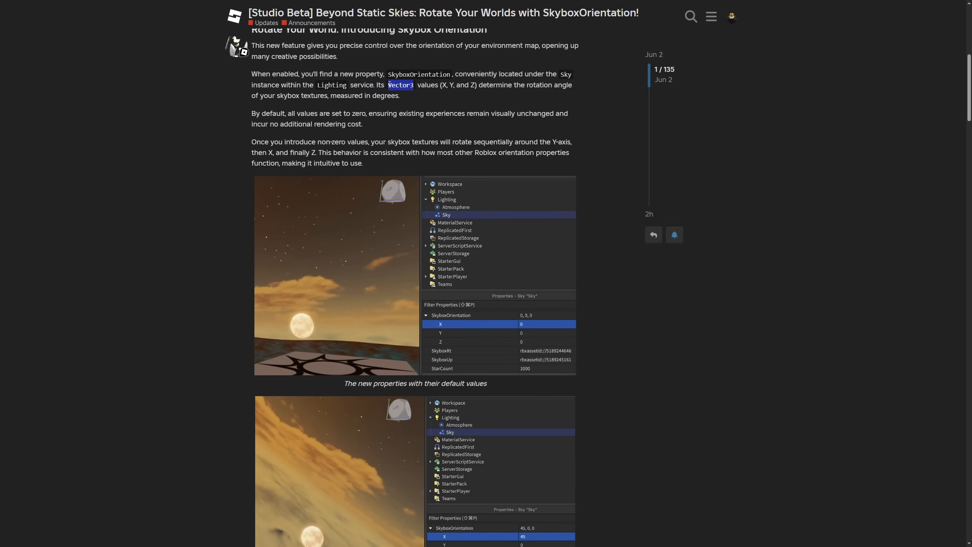
click(434, 97)
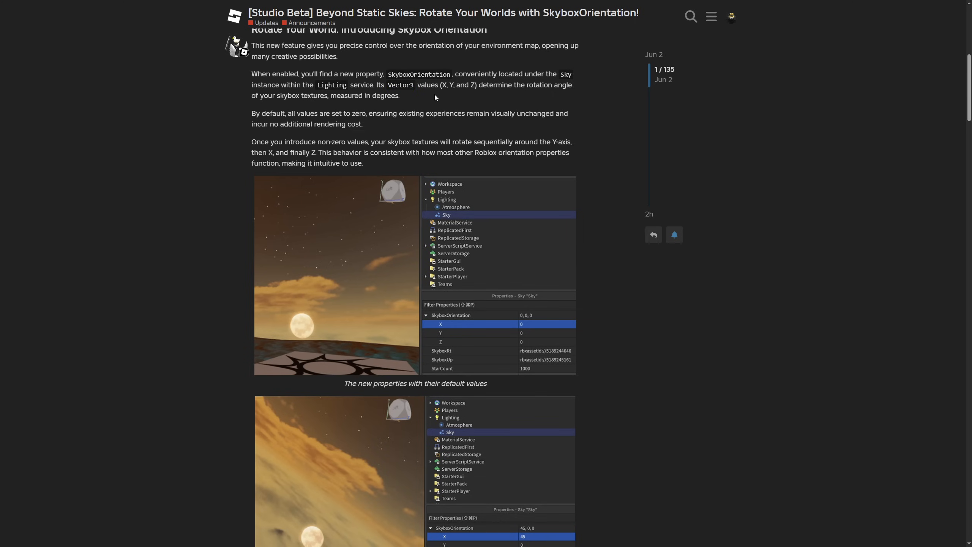
mouse_move(483, 109)
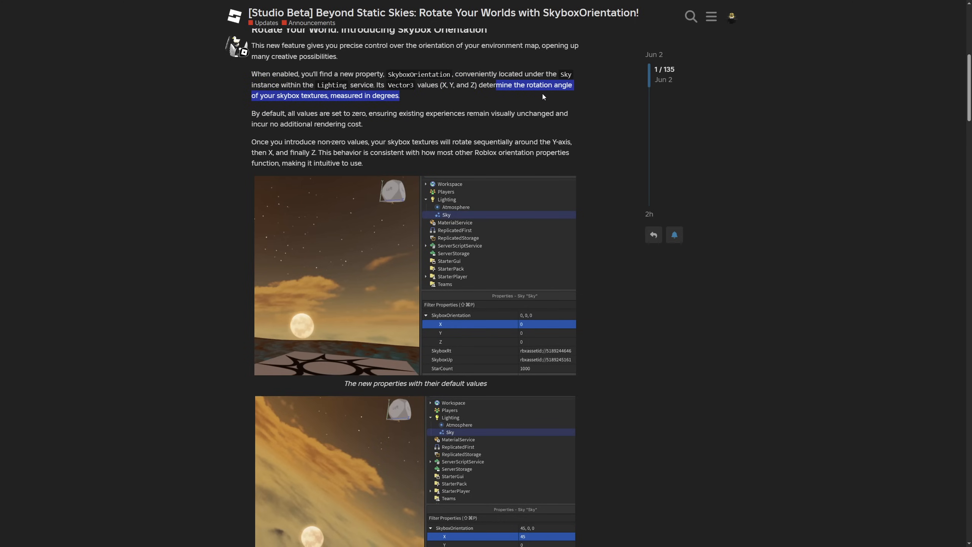
- Highlight the note that values default to zero so existing experiences remain visually unchanged
click(319, 110)
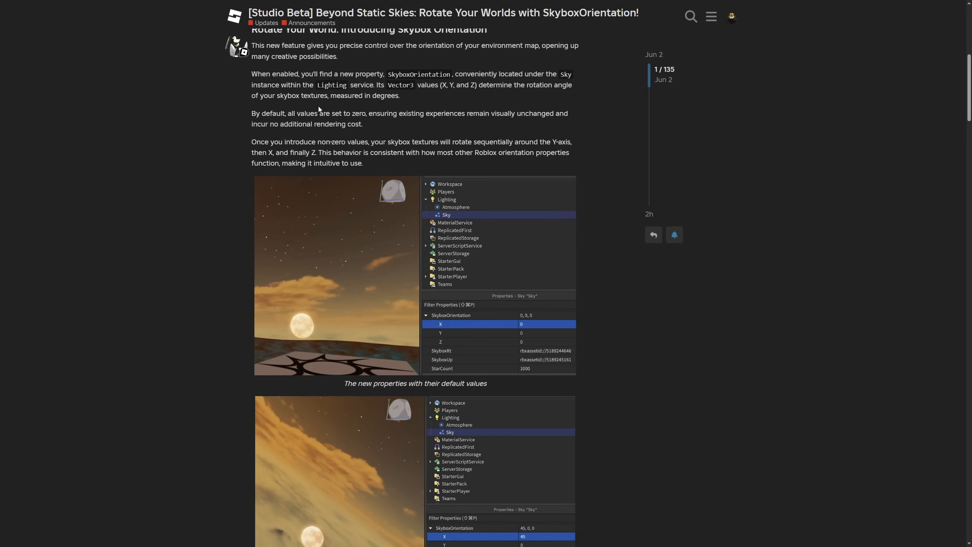
drag(251, 113, 366, 113)
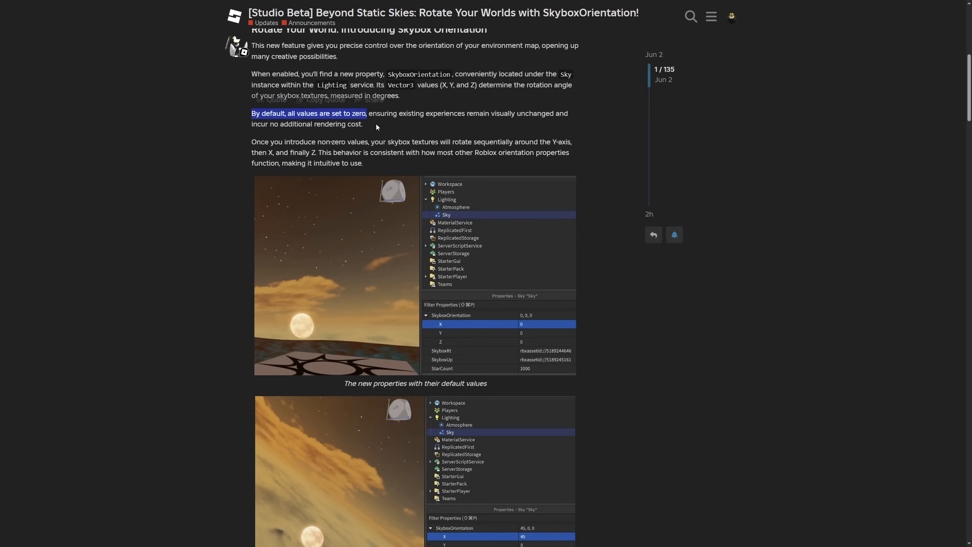
drag(367, 113, 489, 113)
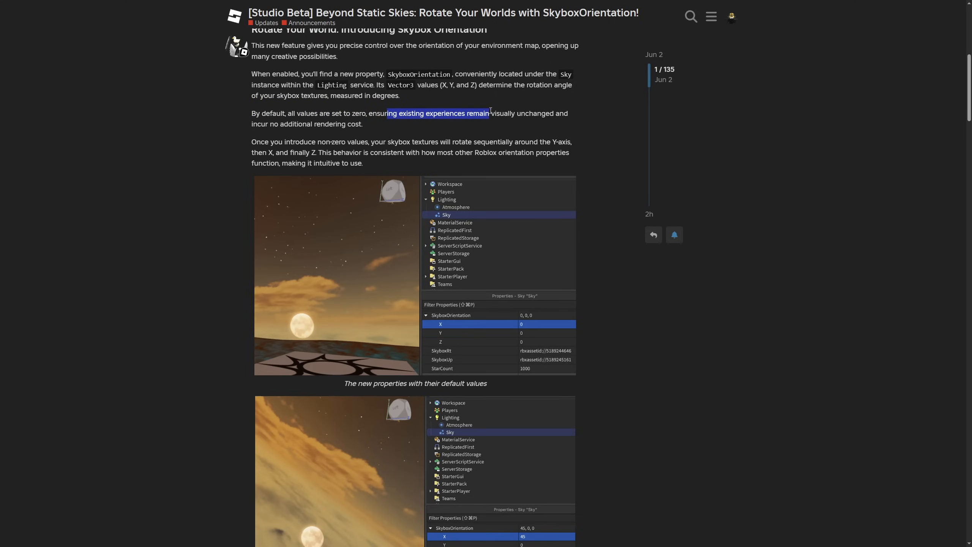
drag(489, 113, 279, 123)
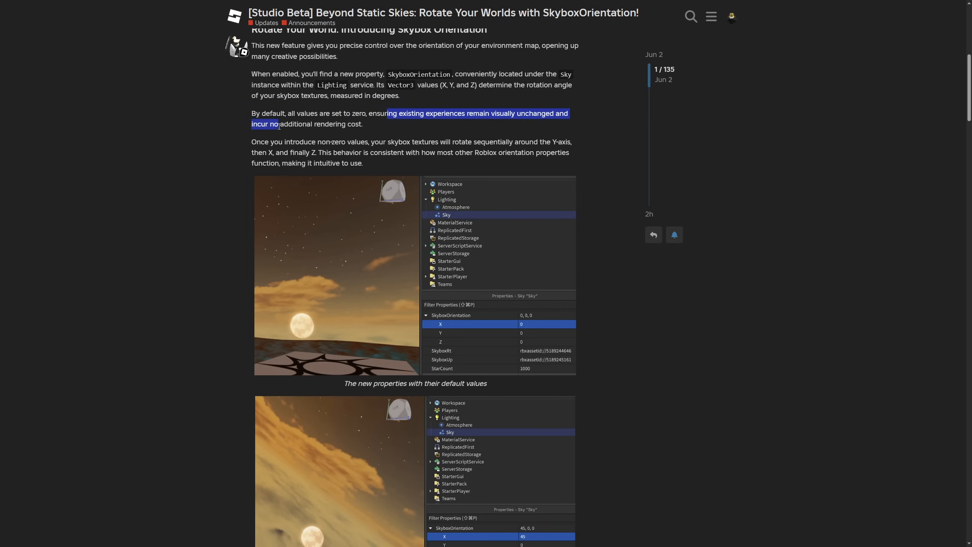
scroll(down, 3)
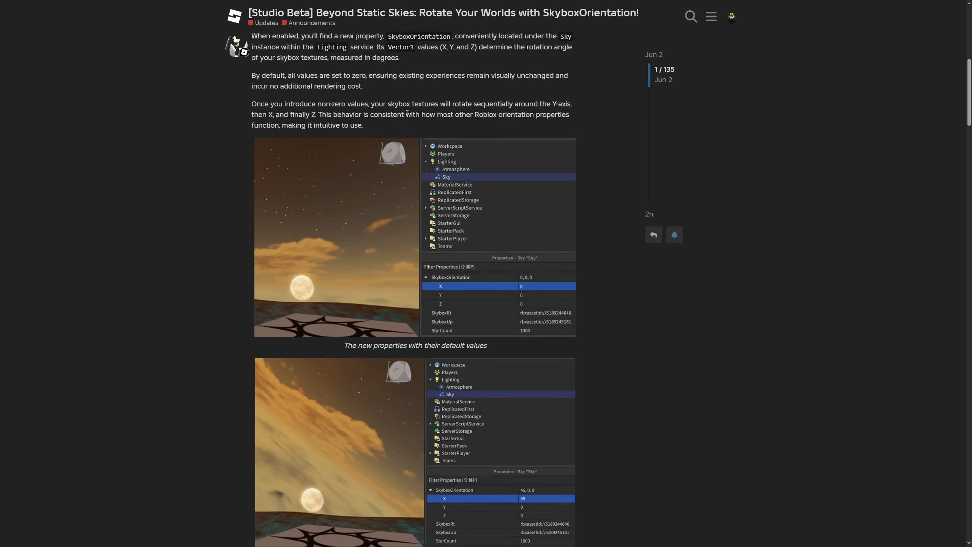
- Highlight the Y-axis rotation and 'intuitive to use' phrases, then read past the moon and stars note
drag(484, 103, 572, 103)
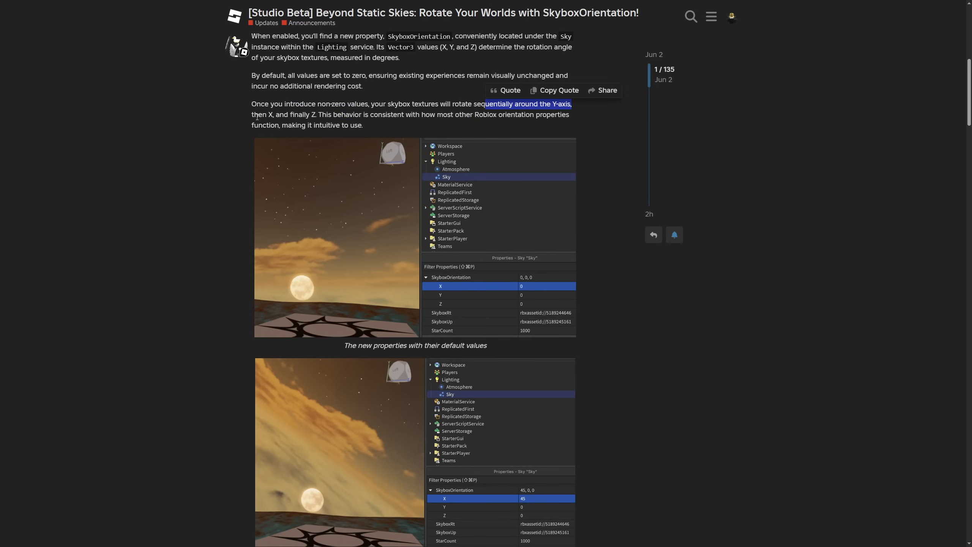
click(378, 126)
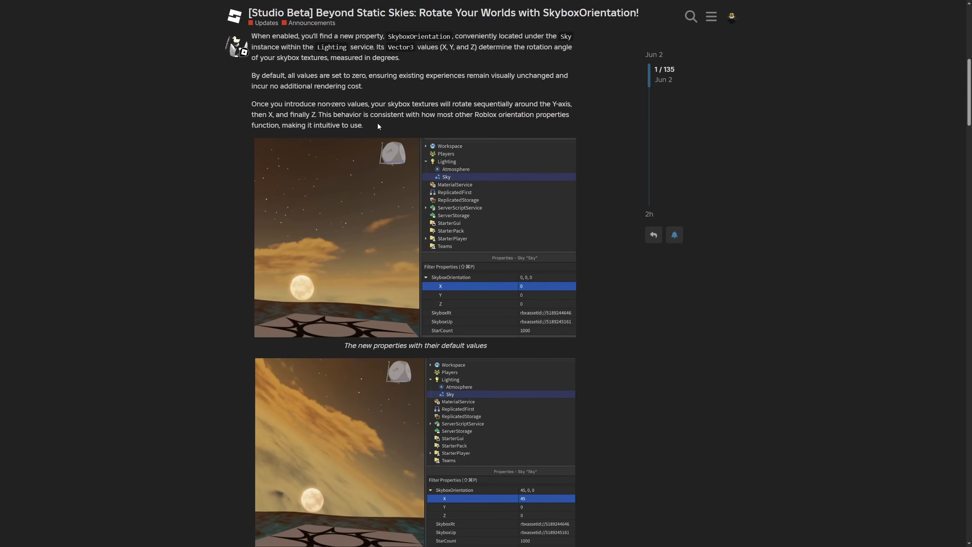
drag(361, 114, 417, 114)
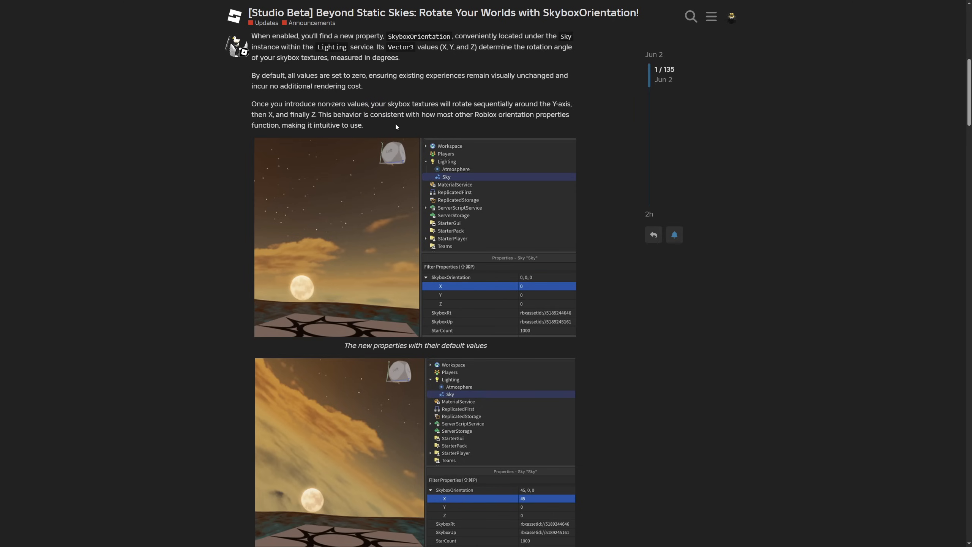
drag(281, 125, 363, 124)
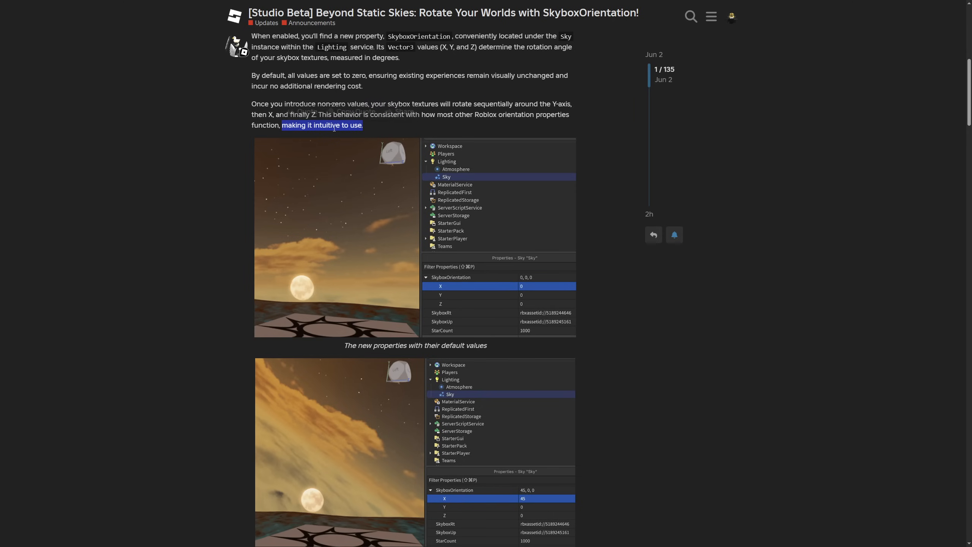
scroll(down, 3)
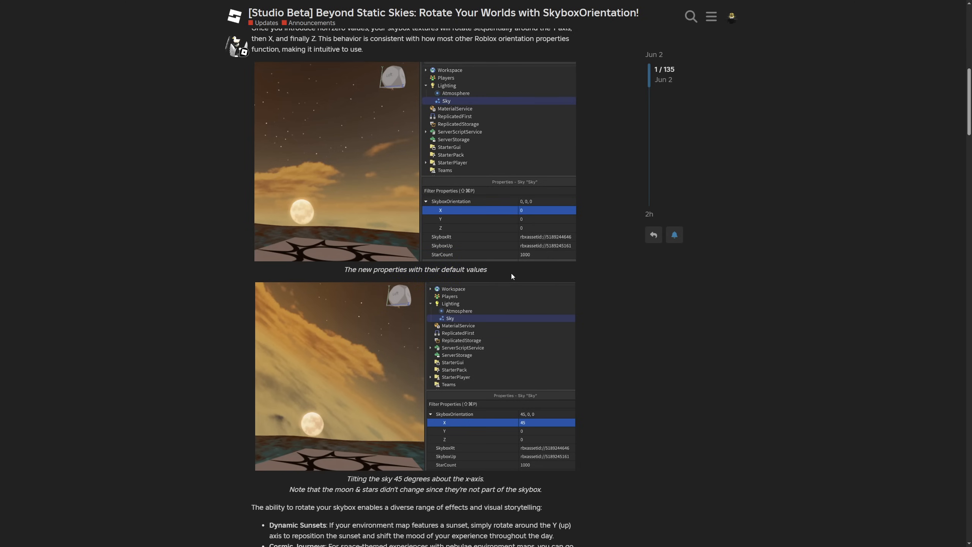
scroll(down, 3)
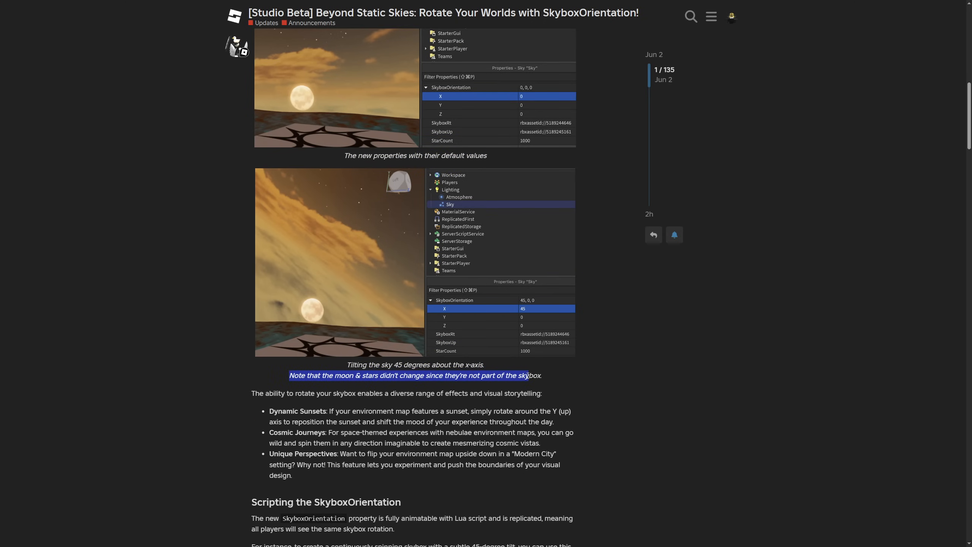
click(427, 379)
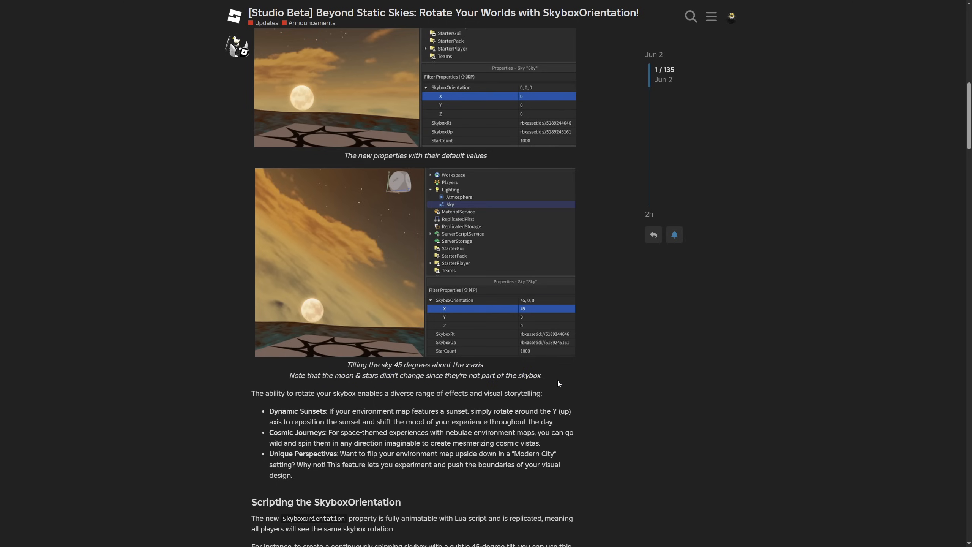
- Continue down to the 'Scripting the SkyboxOrientation' heading and its spinning-sky sample script
scroll(down, 3)
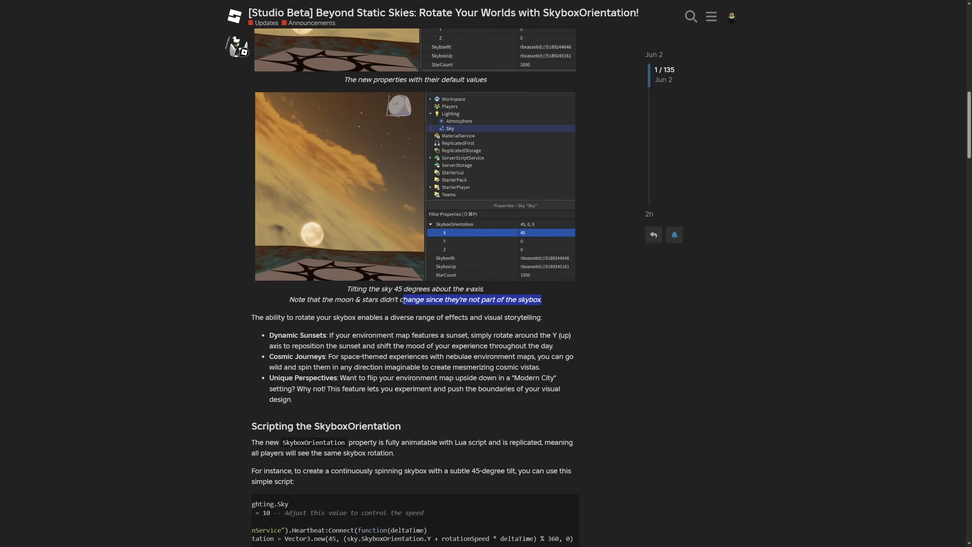
scroll(down, 3)
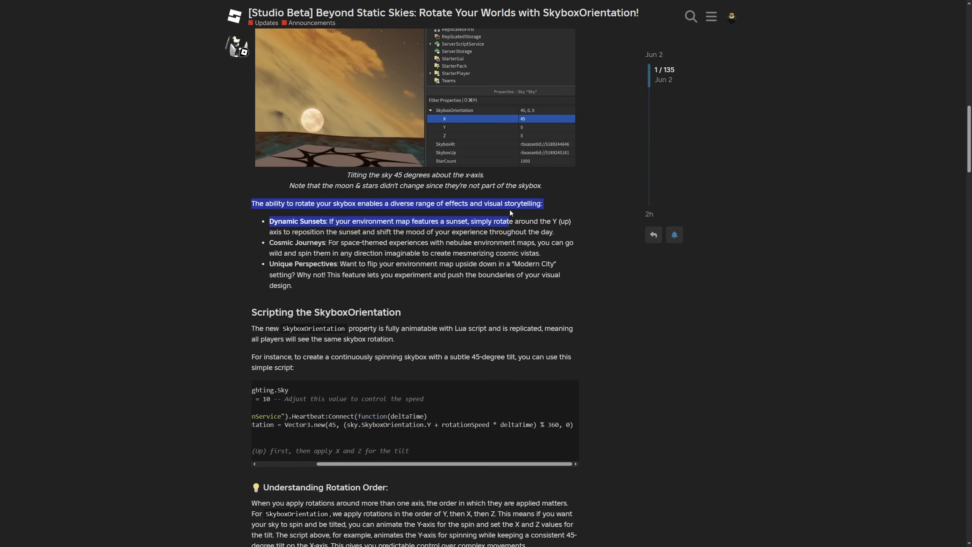
scroll(down, 3)
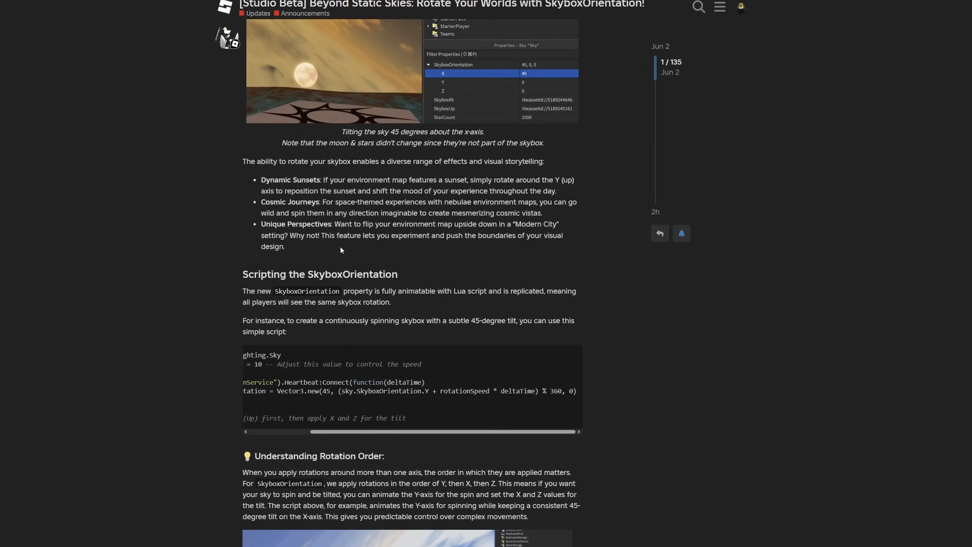
scroll(down, 3)
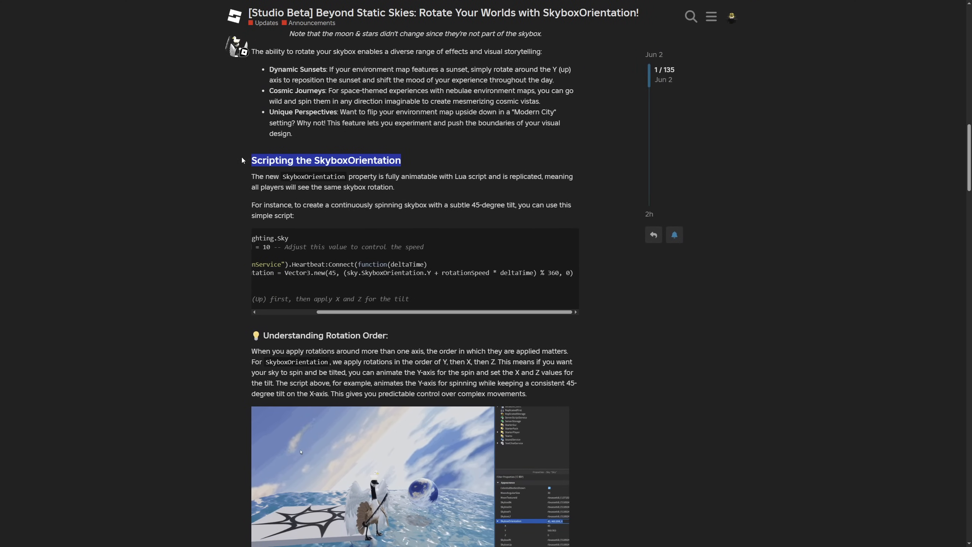
scroll(down, 3)
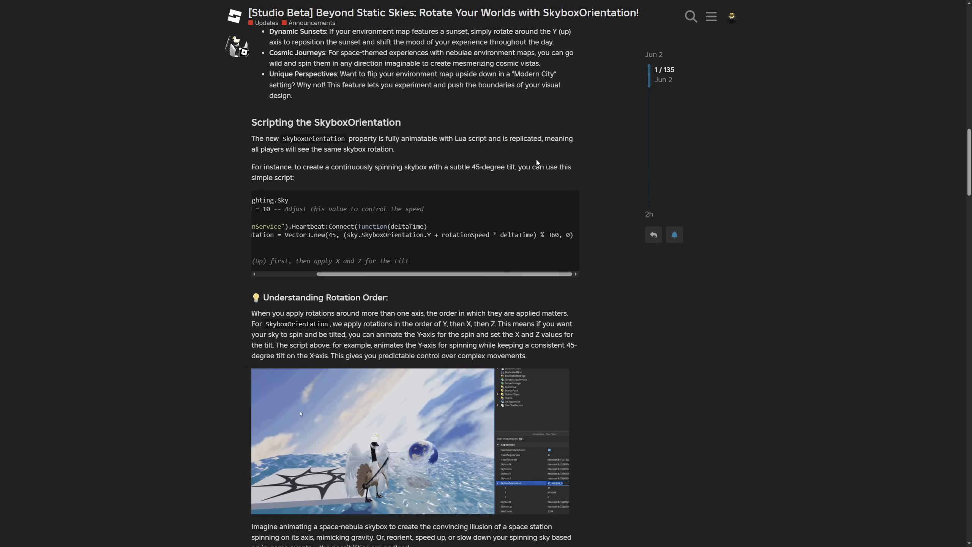
drag(545, 138, 394, 149)
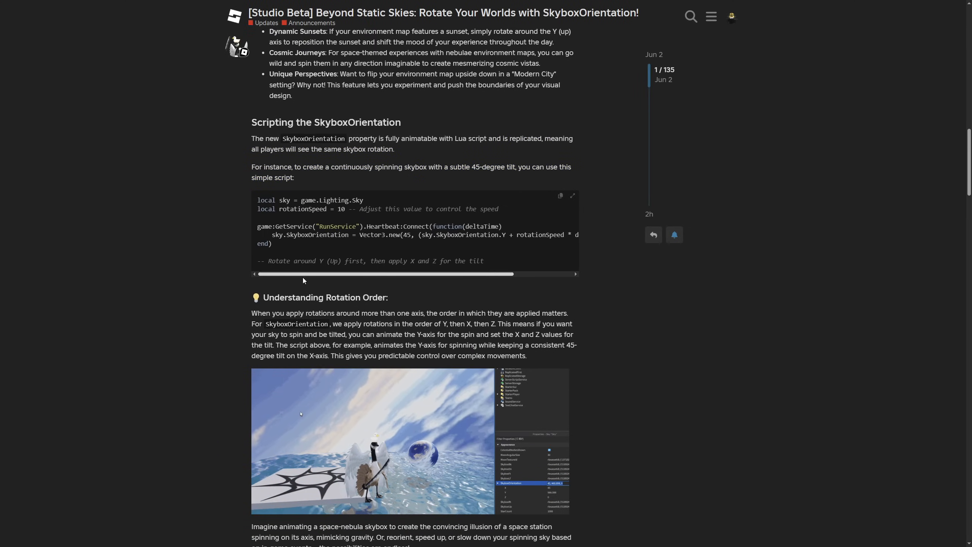
drag(303, 273, 441, 274)
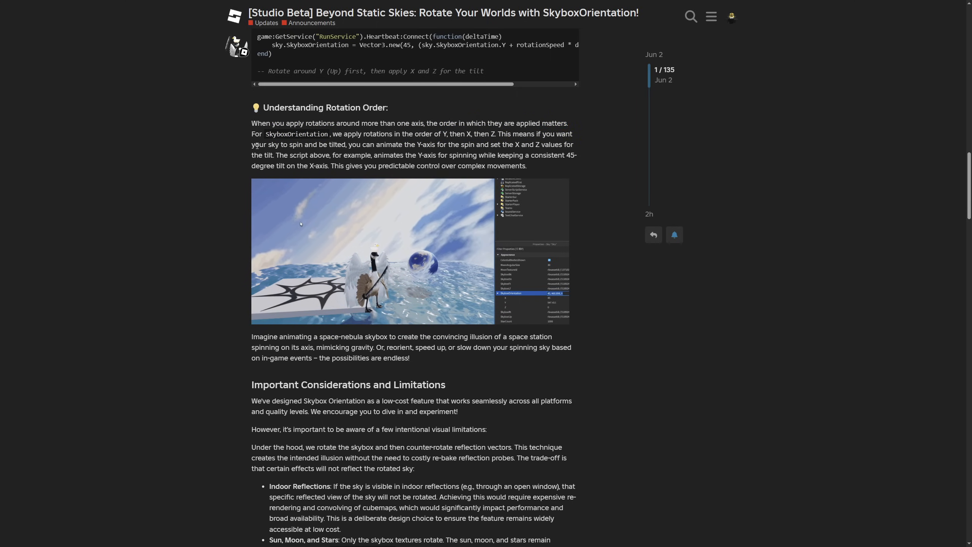
drag(284, 144, 353, 145)
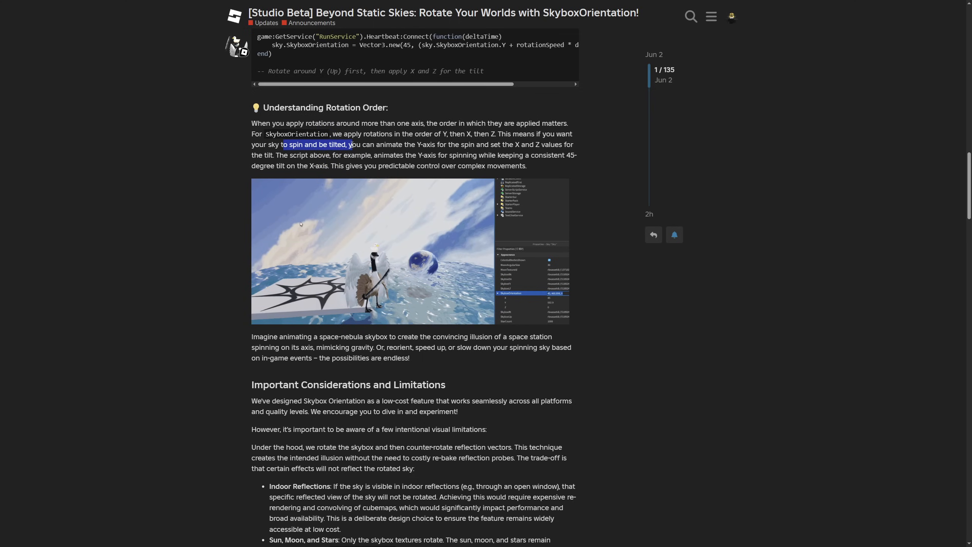
drag(354, 144, 480, 145)
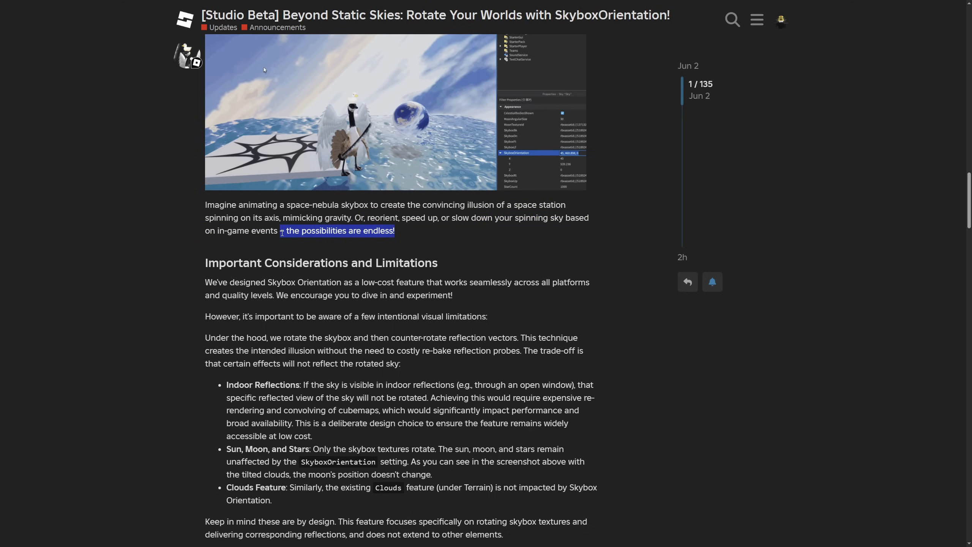
scroll(down, 3)
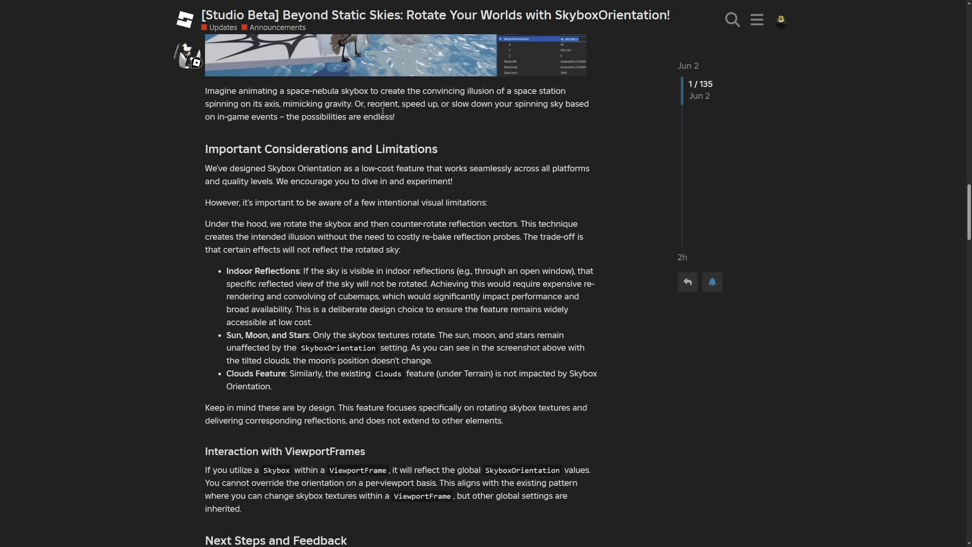
scroll(down, 3)
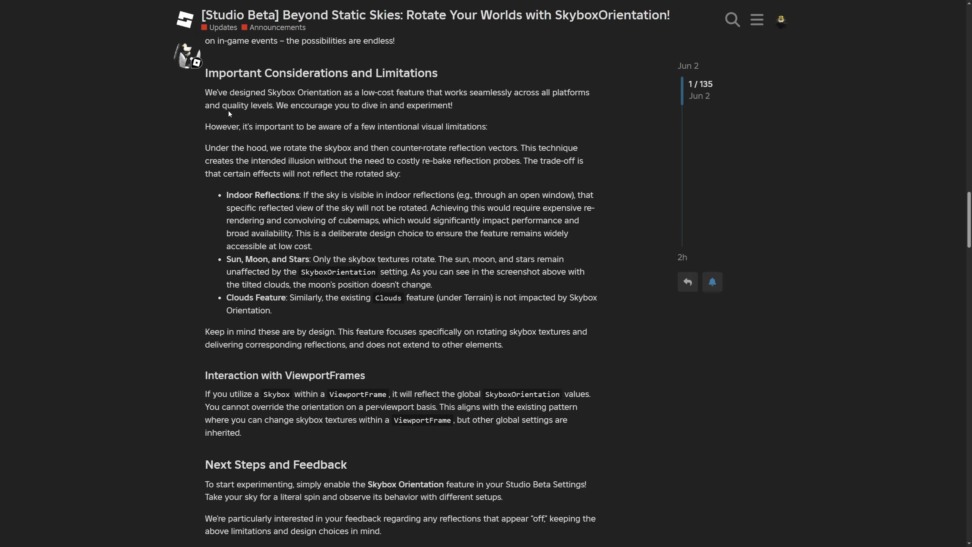
double_click(396, 127)
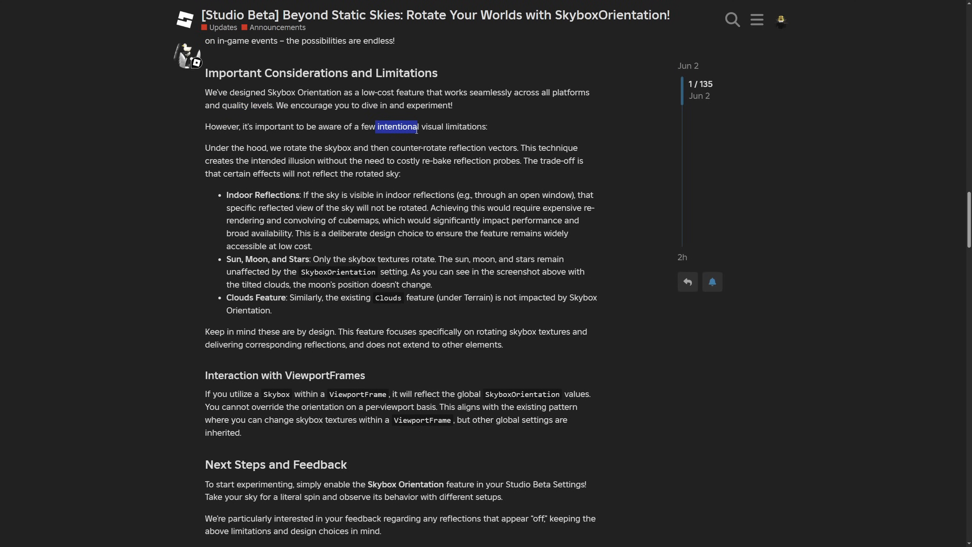
scroll(down, 3)
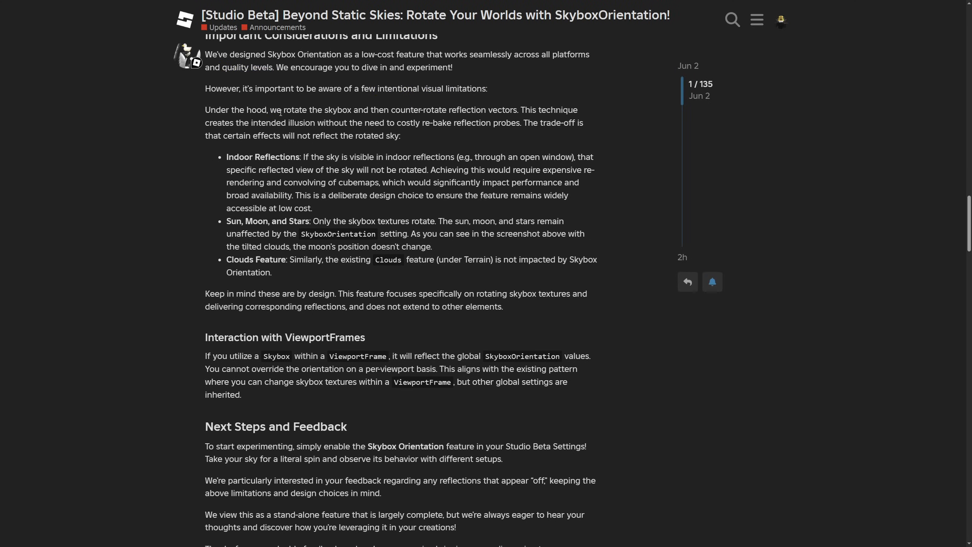
drag(281, 110, 430, 109)
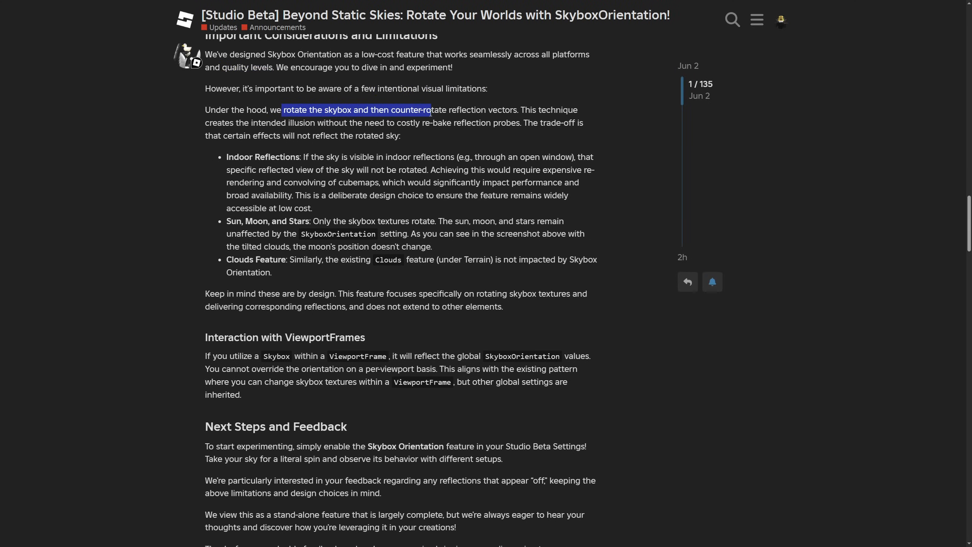
drag(429, 110, 511, 109)
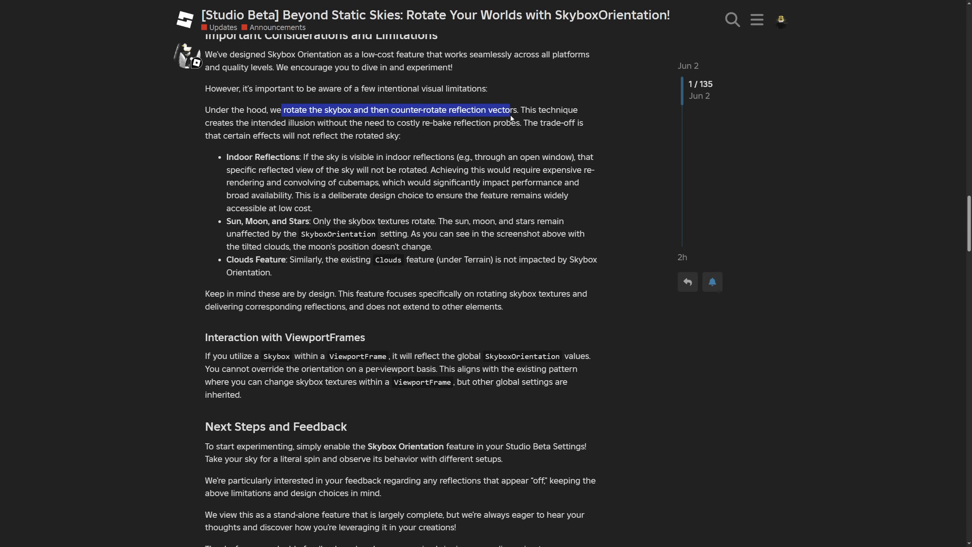
drag(512, 110, 267, 123)
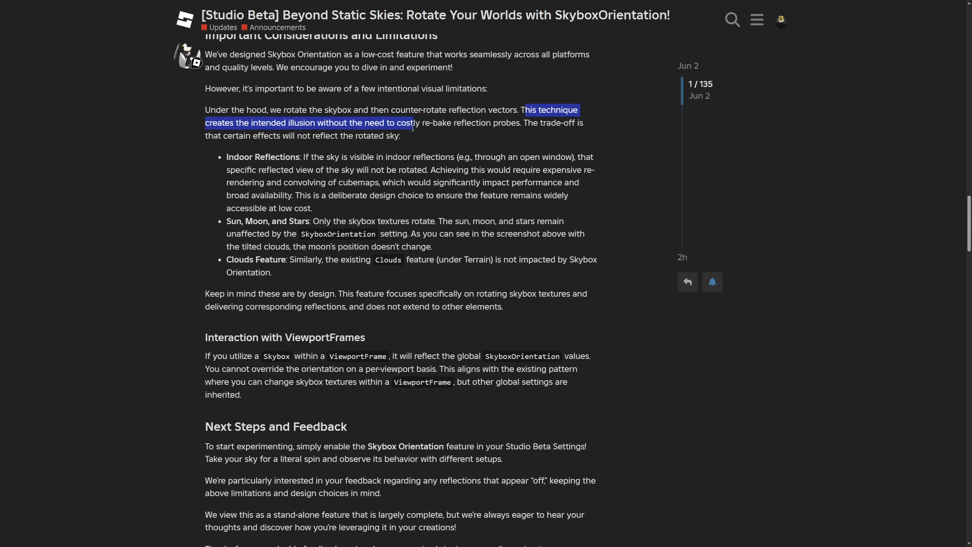
drag(412, 123, 512, 123)
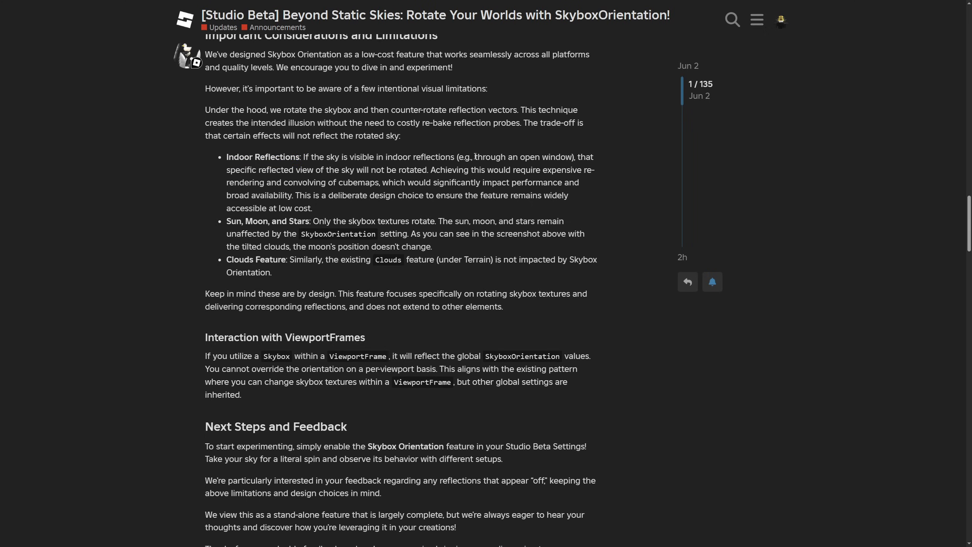
drag(230, 171, 281, 170)
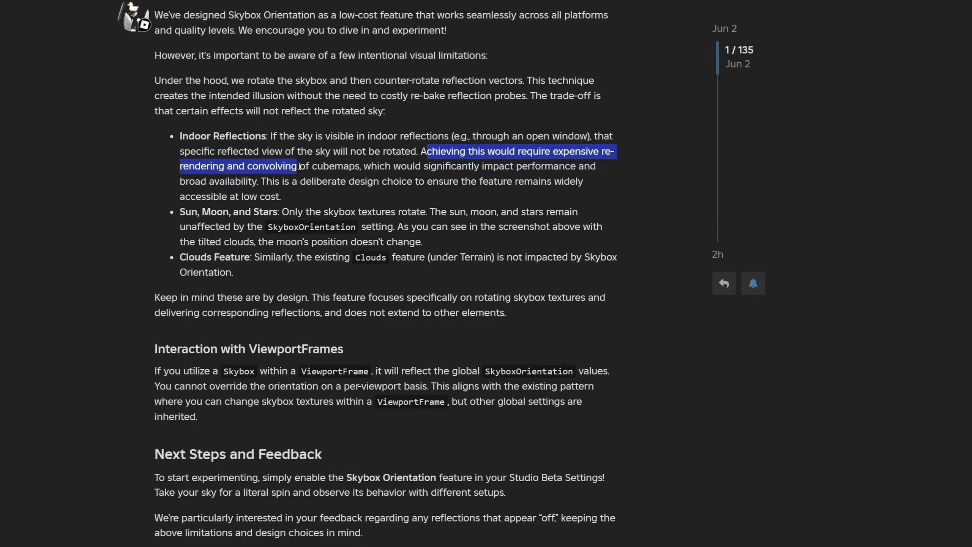
scroll(down, 3)
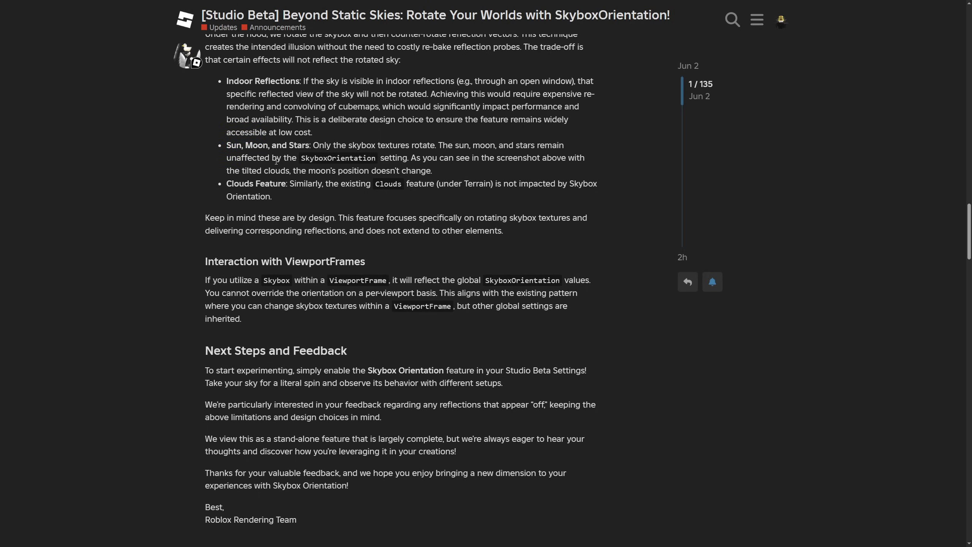
drag(261, 145, 311, 145)
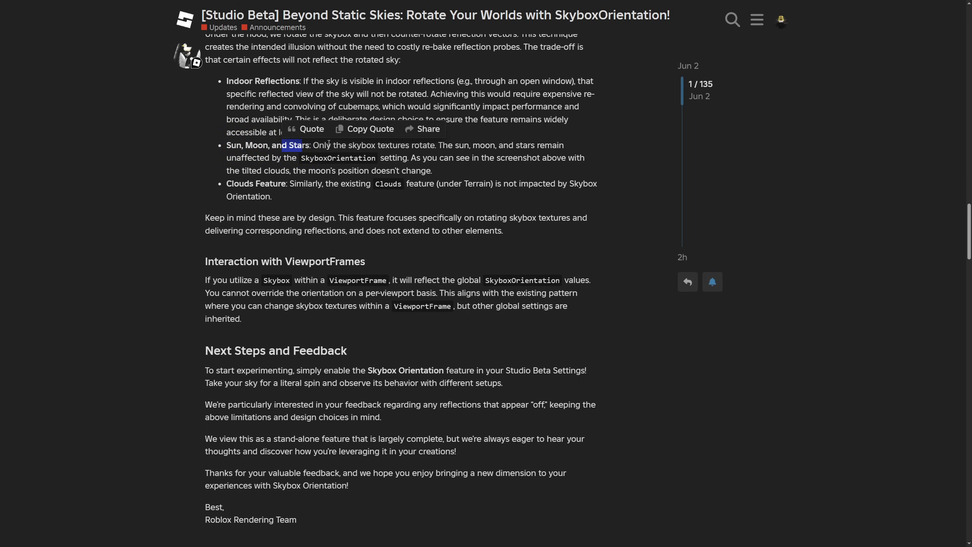
click(339, 203)
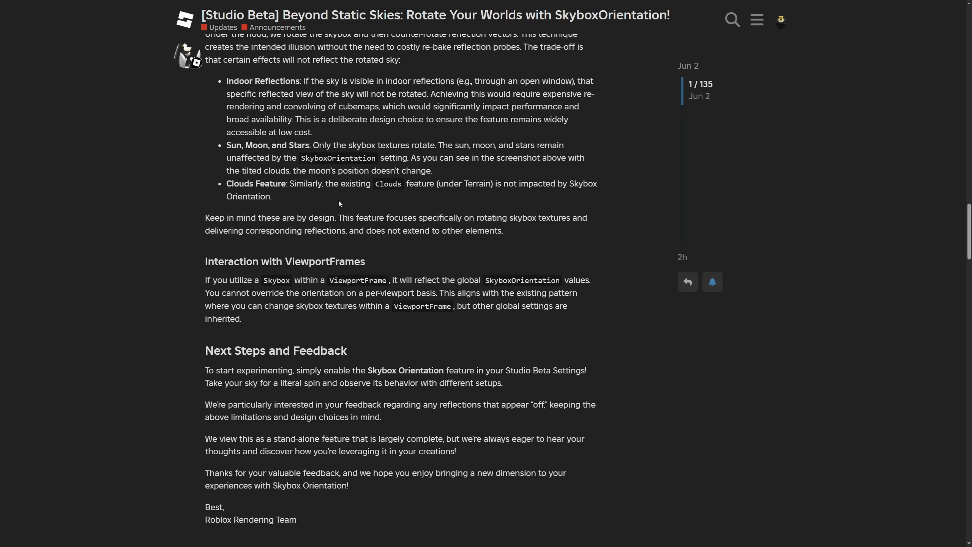
mouse_move(513, 208)
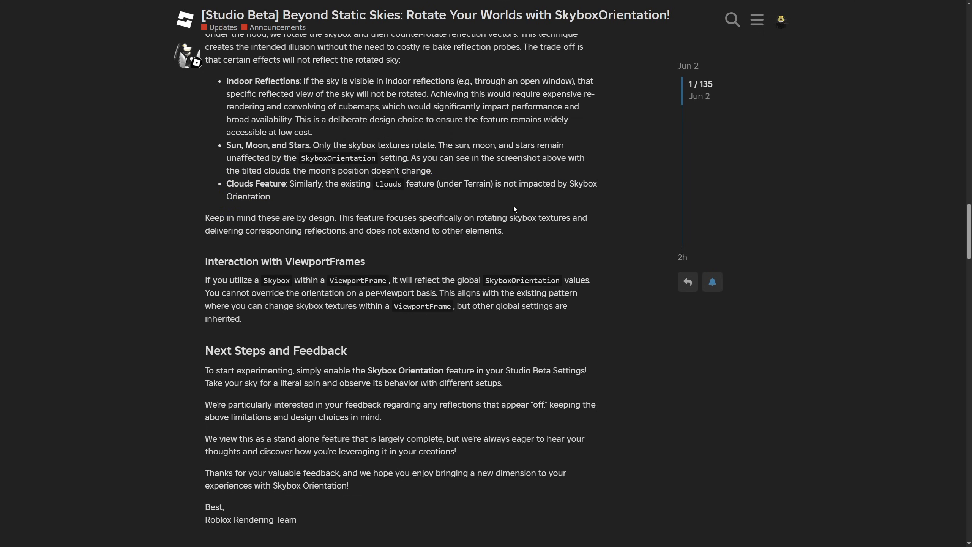
drag(496, 184, 597, 183)
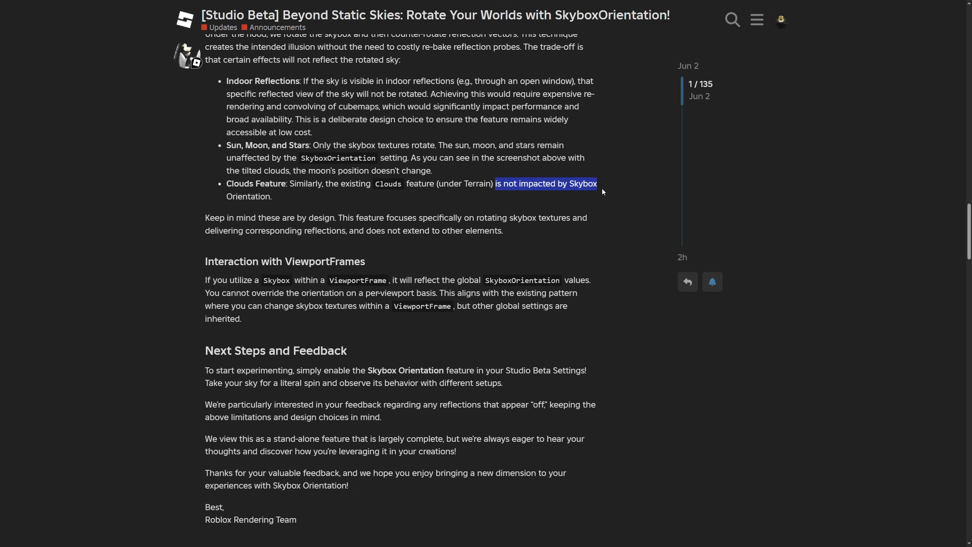
scroll(down, 3)
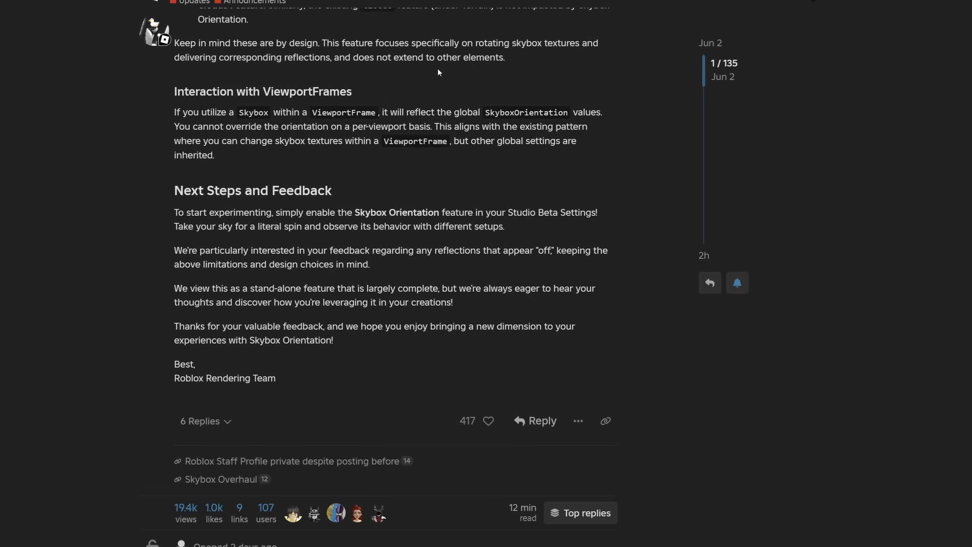
mouse_move(66, 145)
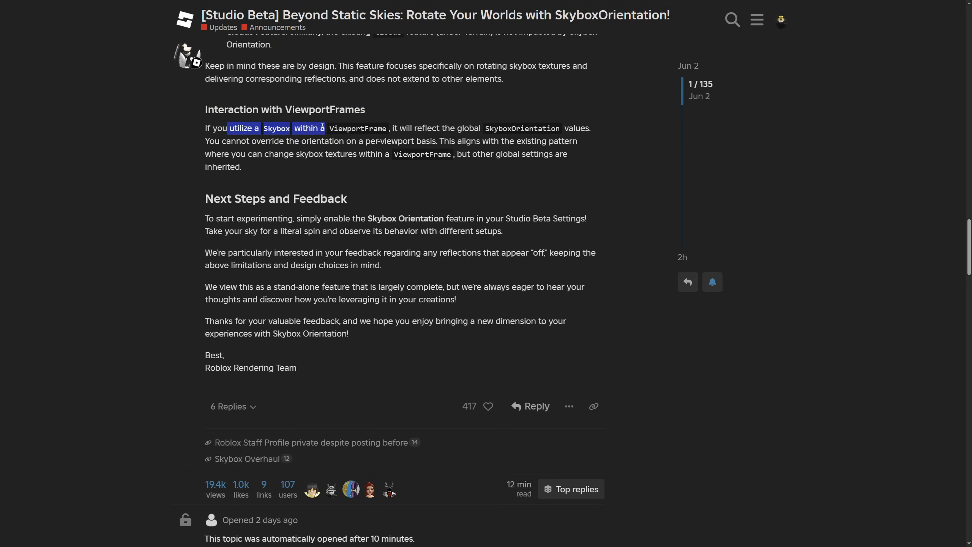
drag(400, 129, 441, 128)
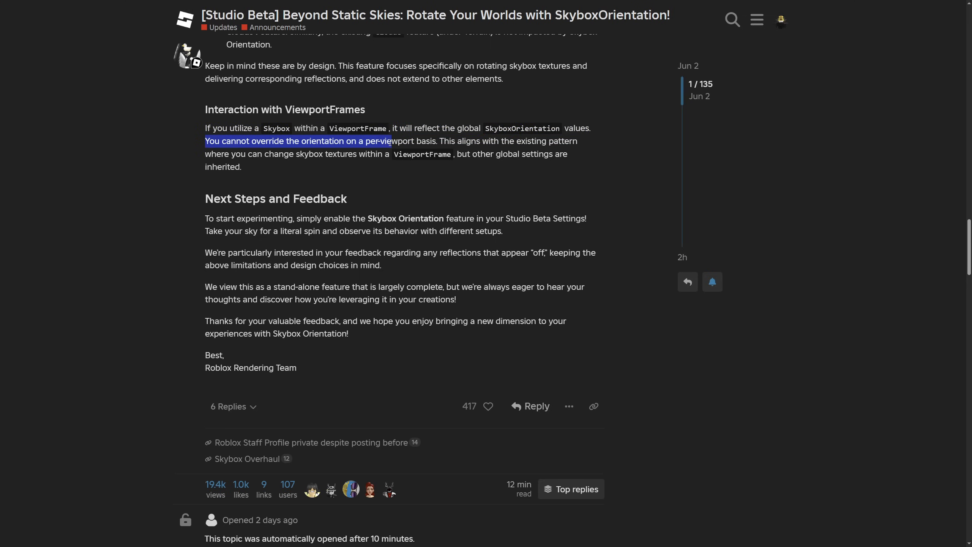
drag(390, 140, 460, 140)
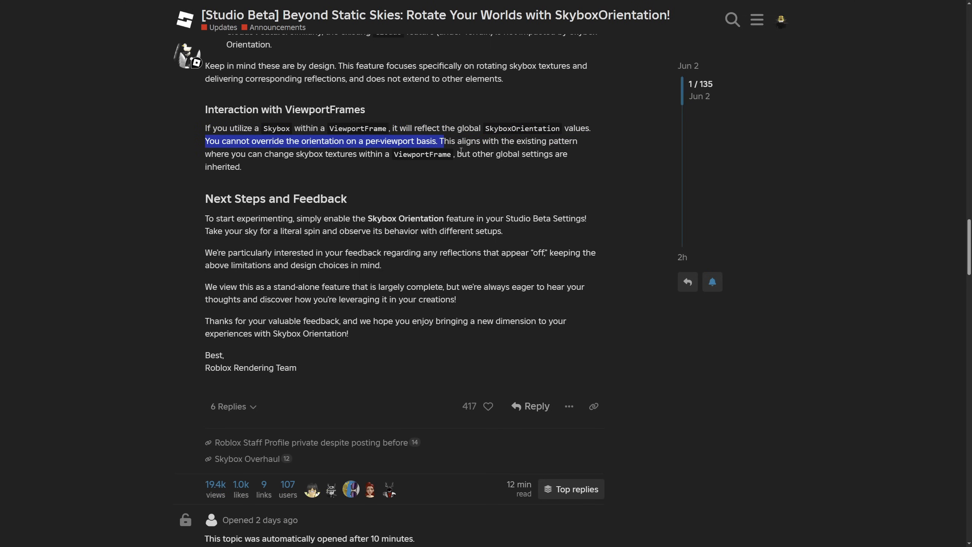
drag(438, 141, 489, 140)
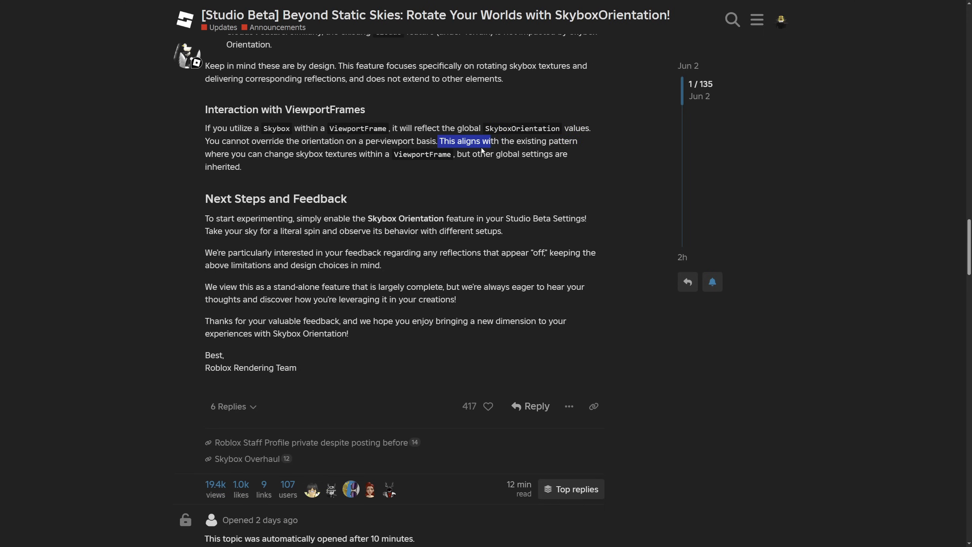
drag(488, 140, 427, 153)
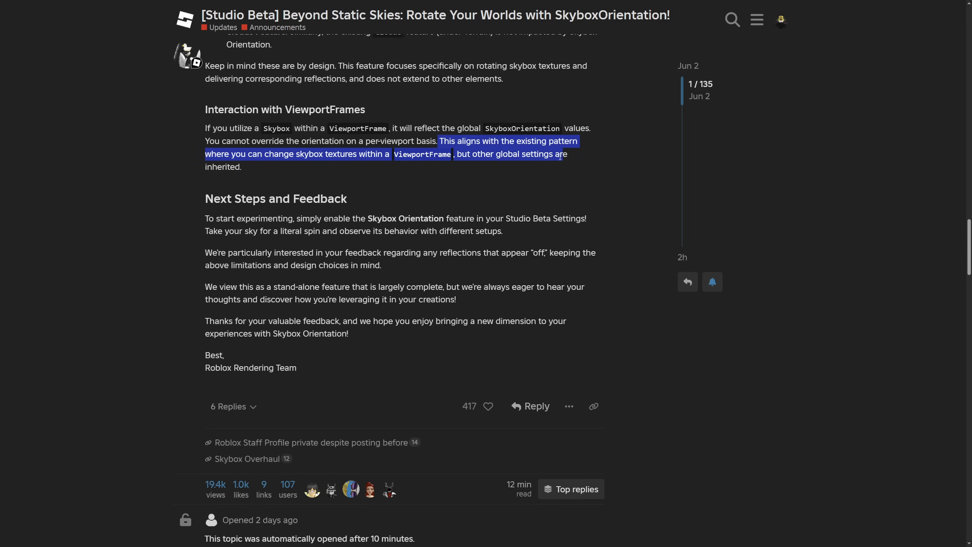
scroll(down, 3)
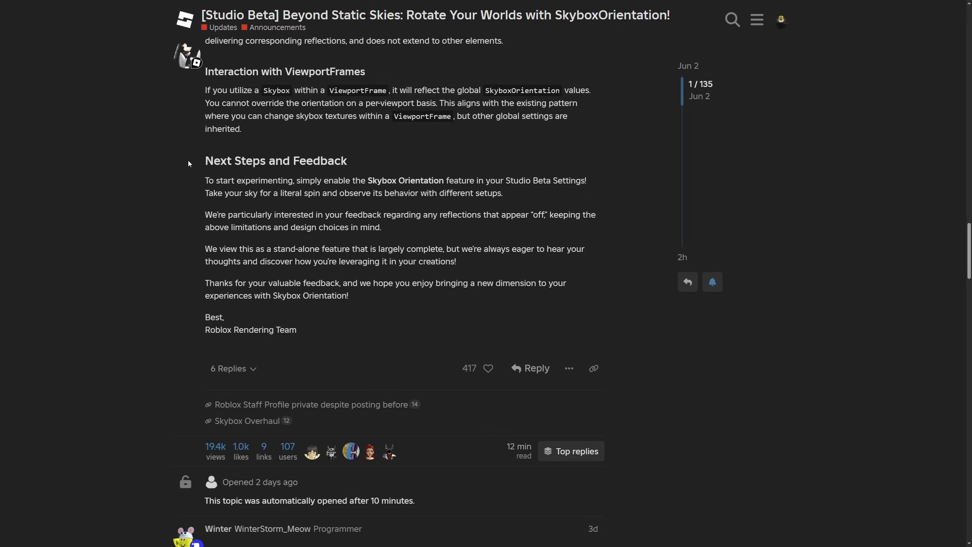
drag(205, 214, 275, 214)
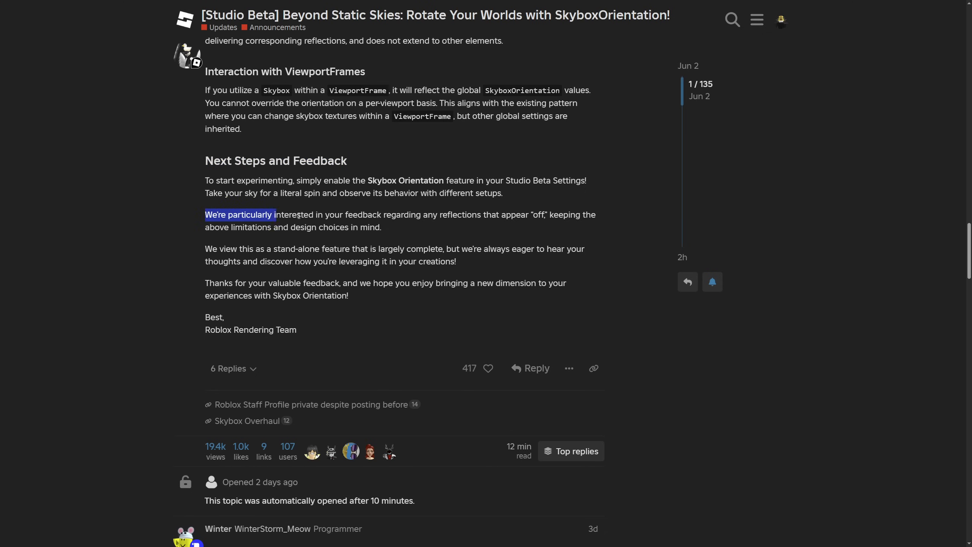